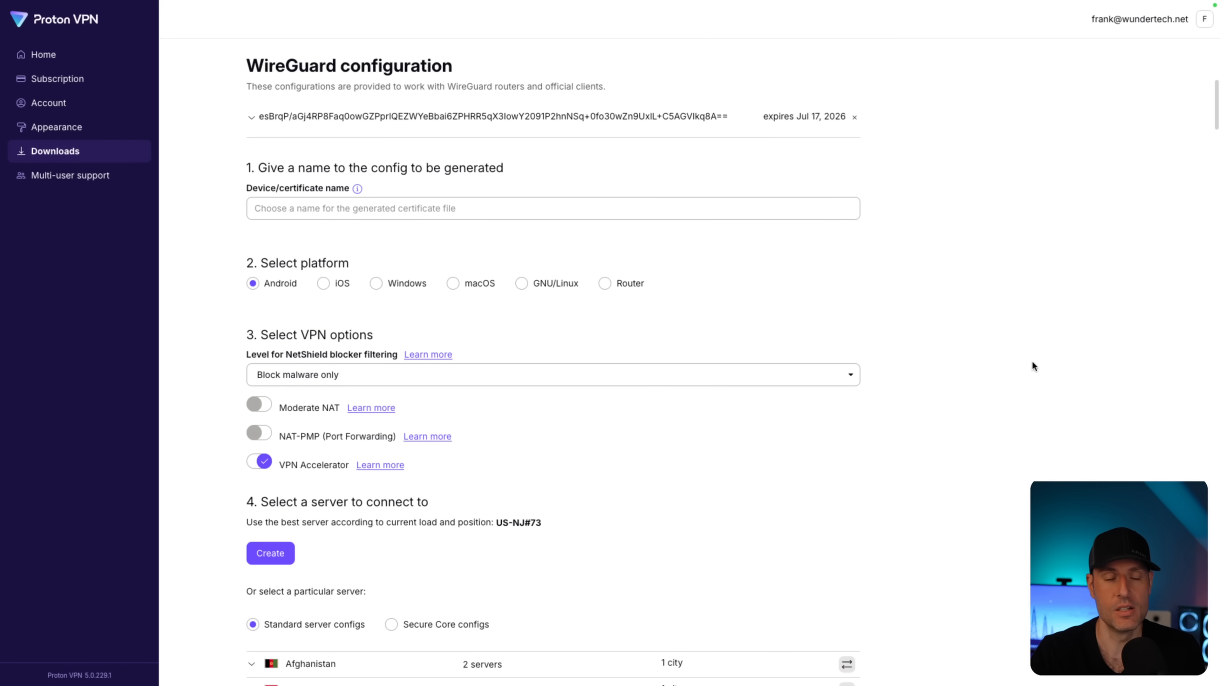
{"action": "mouse_move", "coordinate": [1039, 366]}
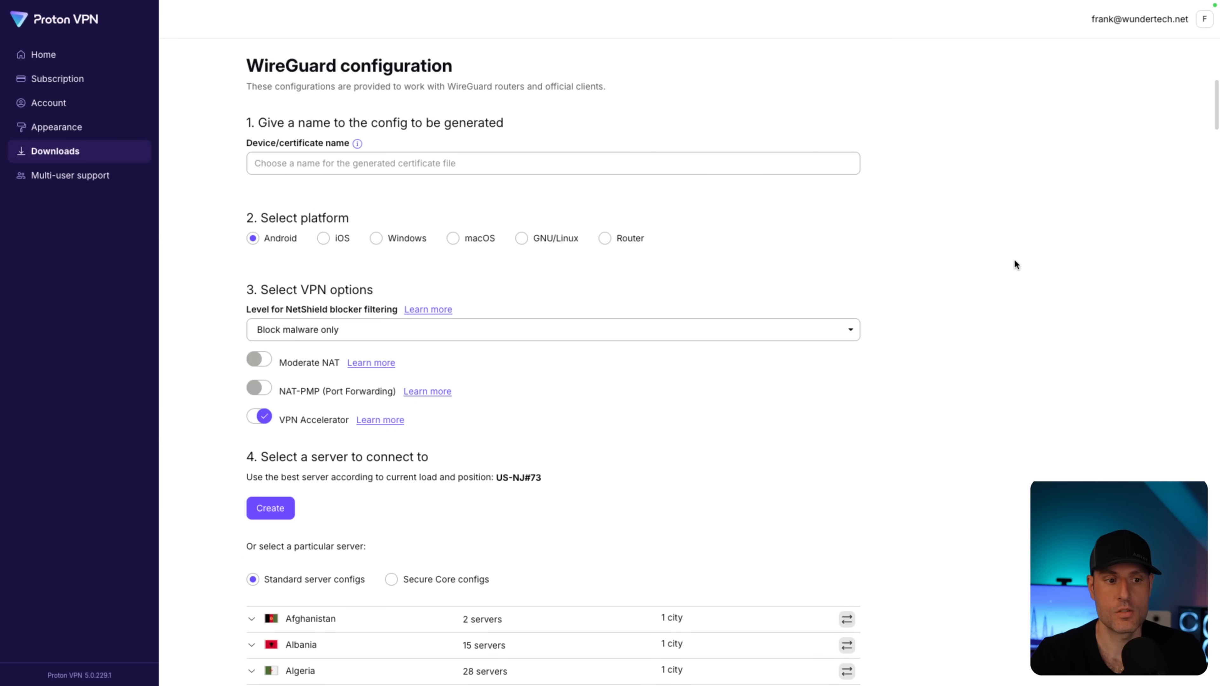
{"action": "mouse_move", "coordinate": [963, 271]}
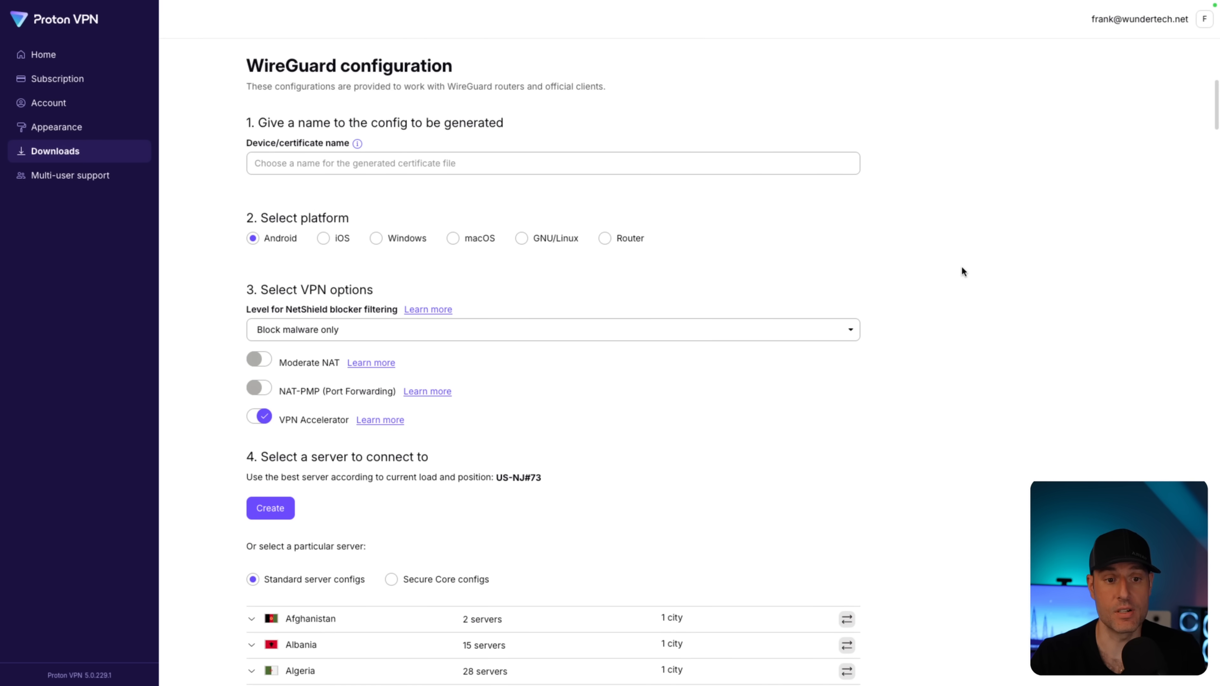
Step: Name the WireGuard config 'UniFi' and choose Router as its platform
{"action": "left_click", "coordinate": [574, 164]}
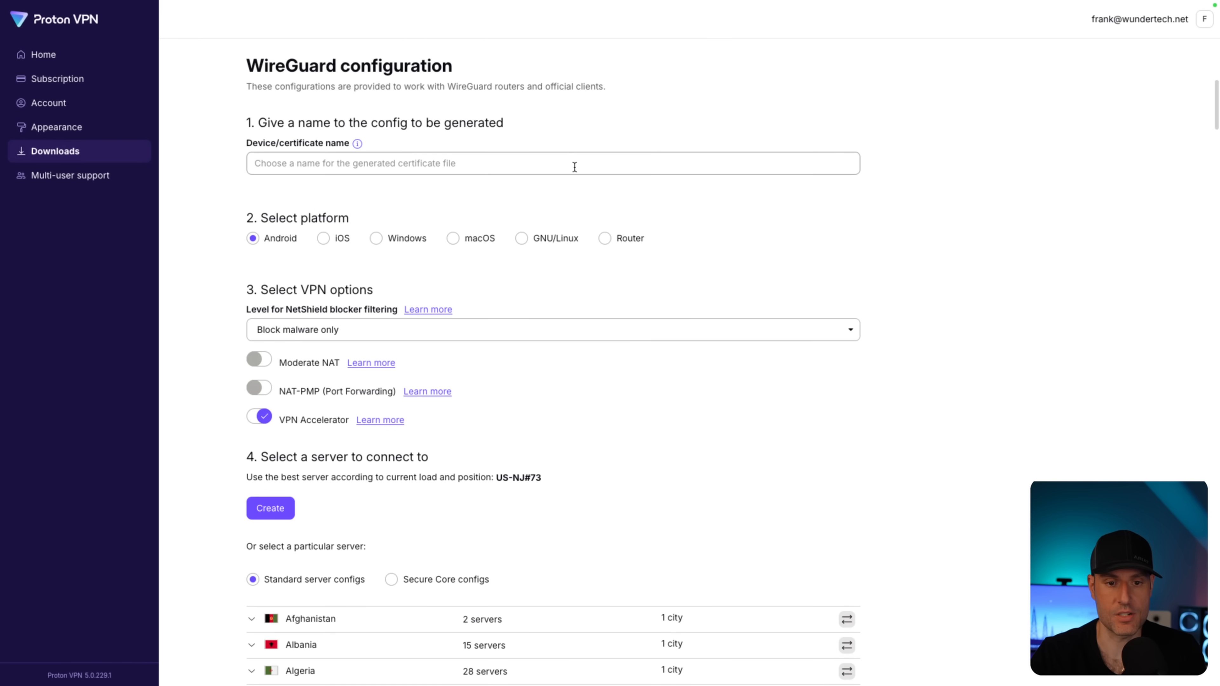
{"action": "type", "text": "UniFi"}
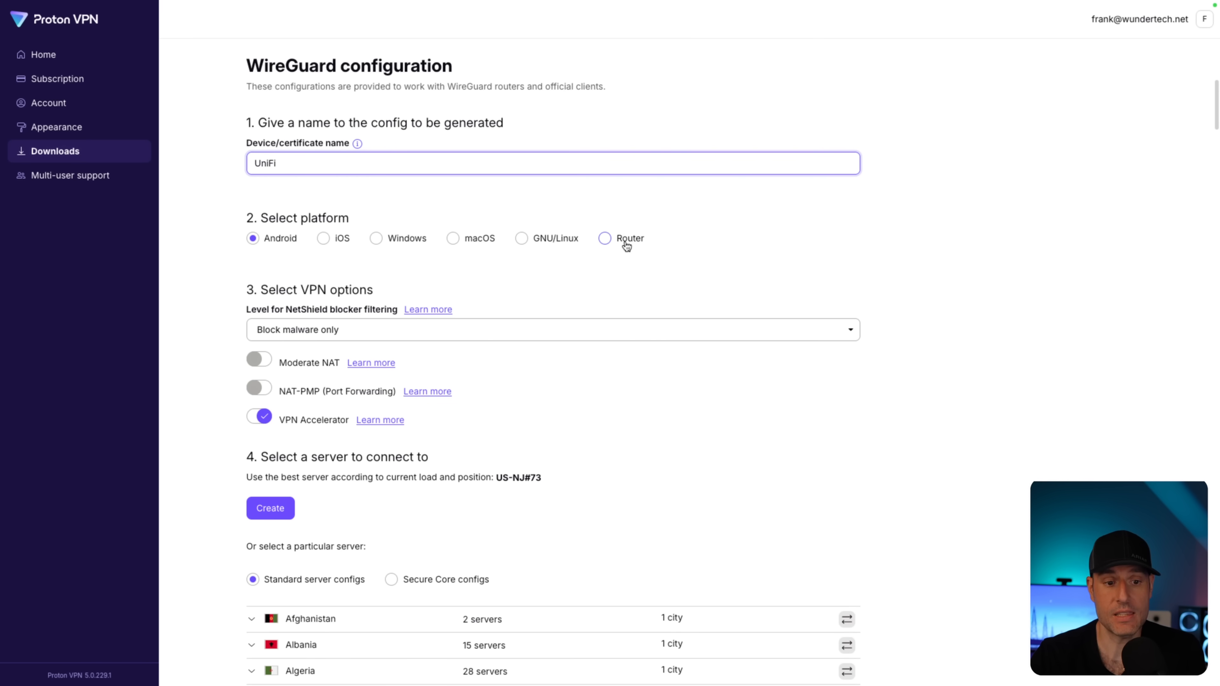
{"action": "left_click", "coordinate": [605, 238]}
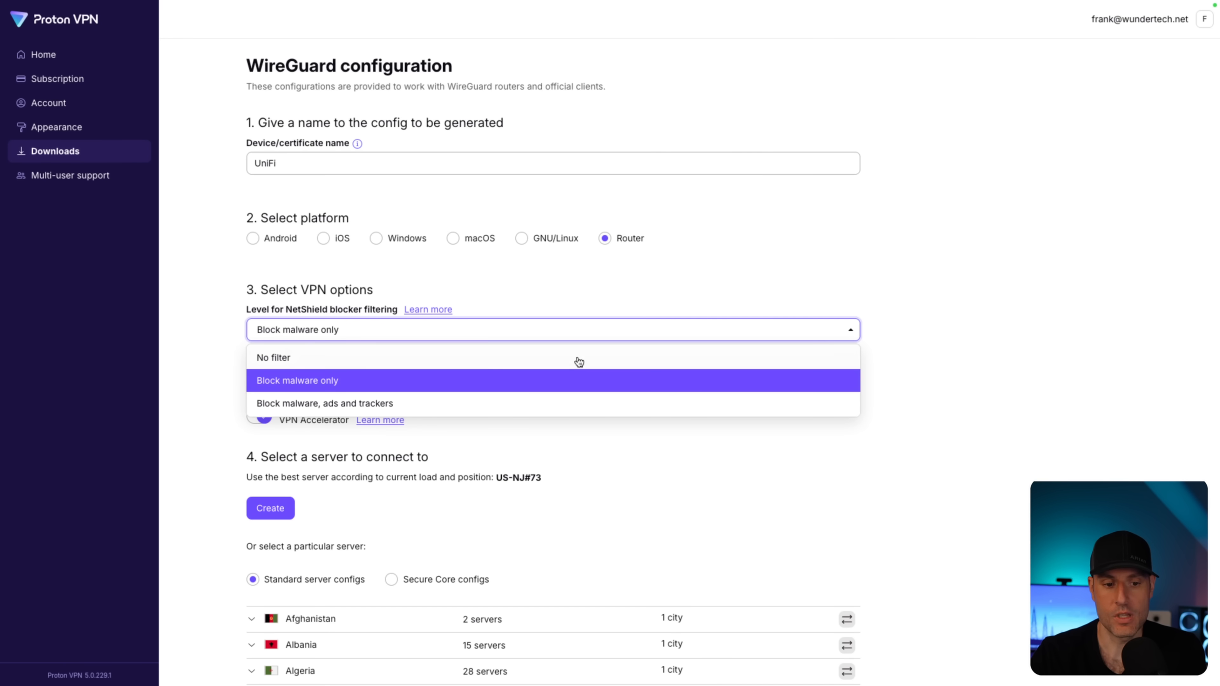
{"action": "mouse_move", "coordinate": [914, 418]}
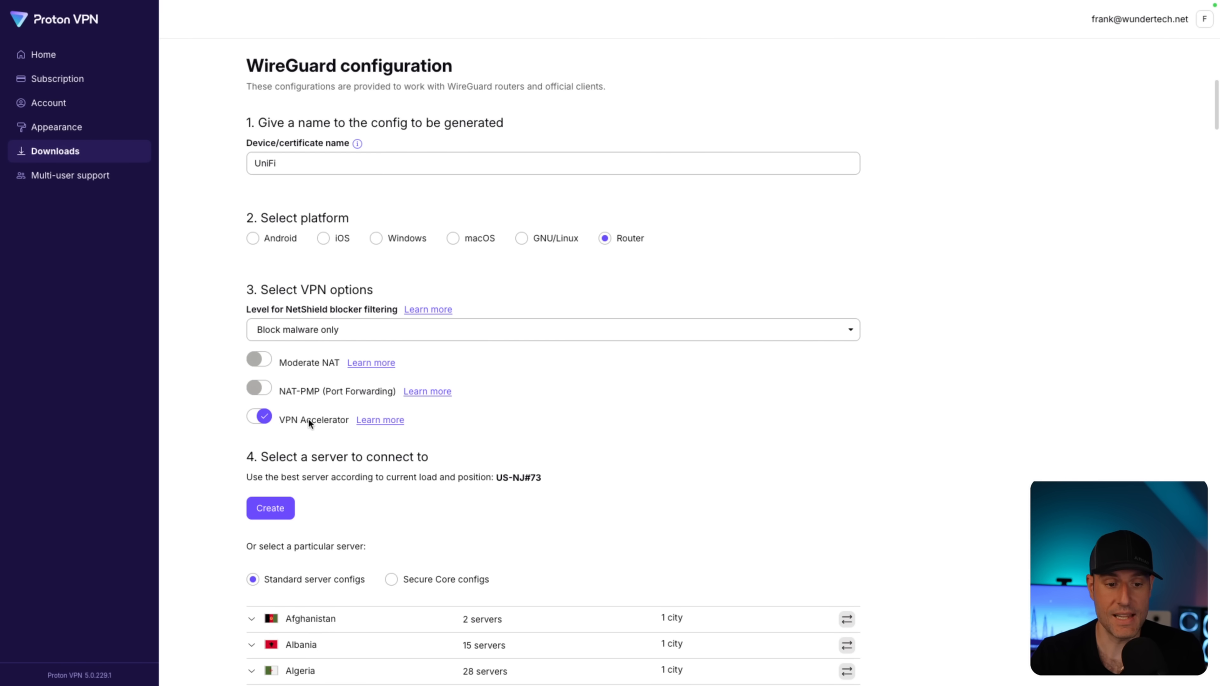
{"action": "mouse_move", "coordinate": [621, 496]}
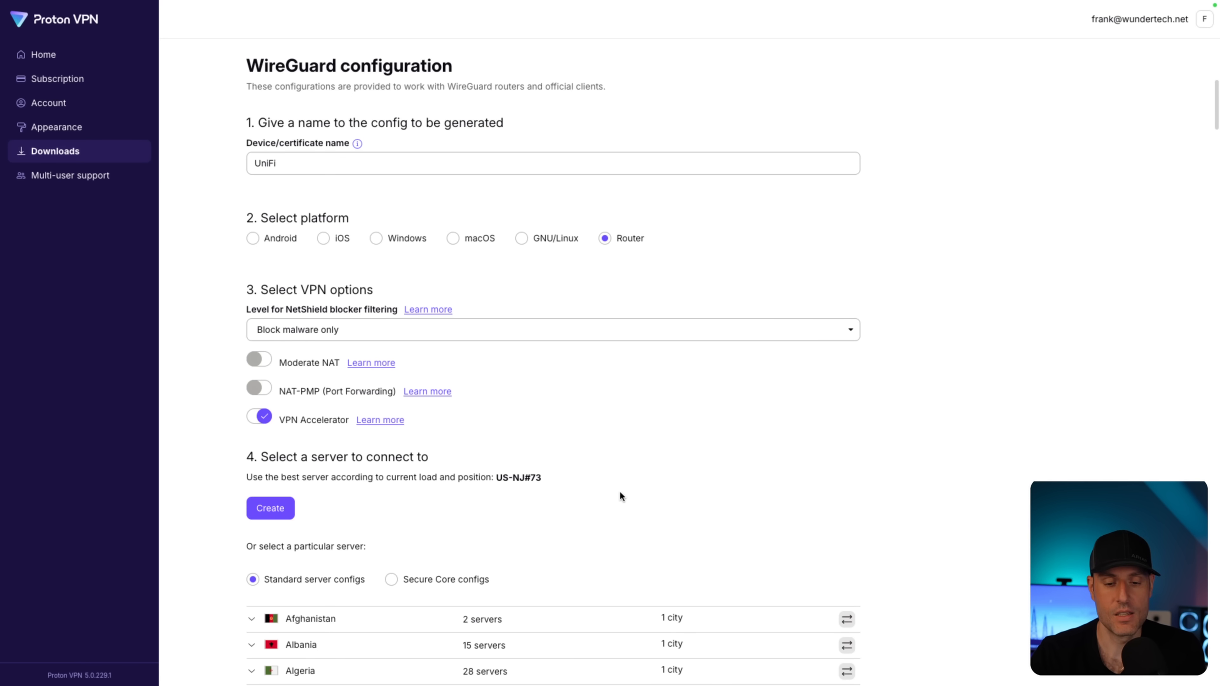
{"action": "scroll", "scroll_direction": "down", "scroll_amount": 3}
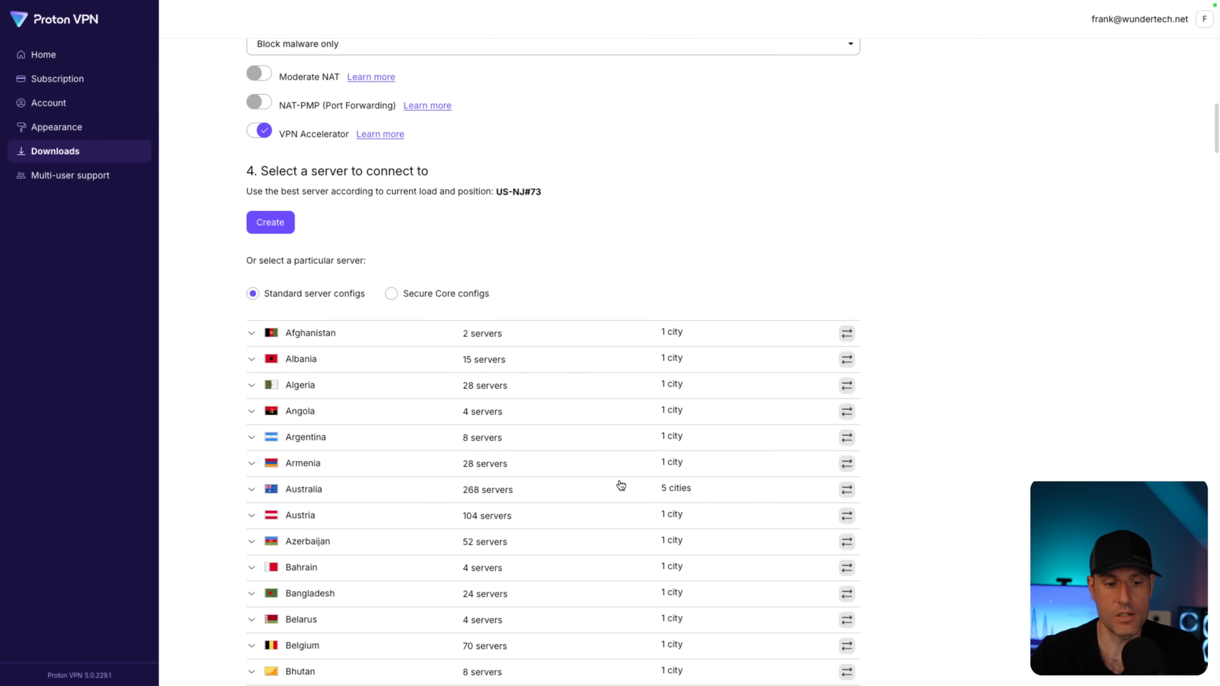
{"action": "scroll", "scroll_direction": "down", "scroll_amount": 3}
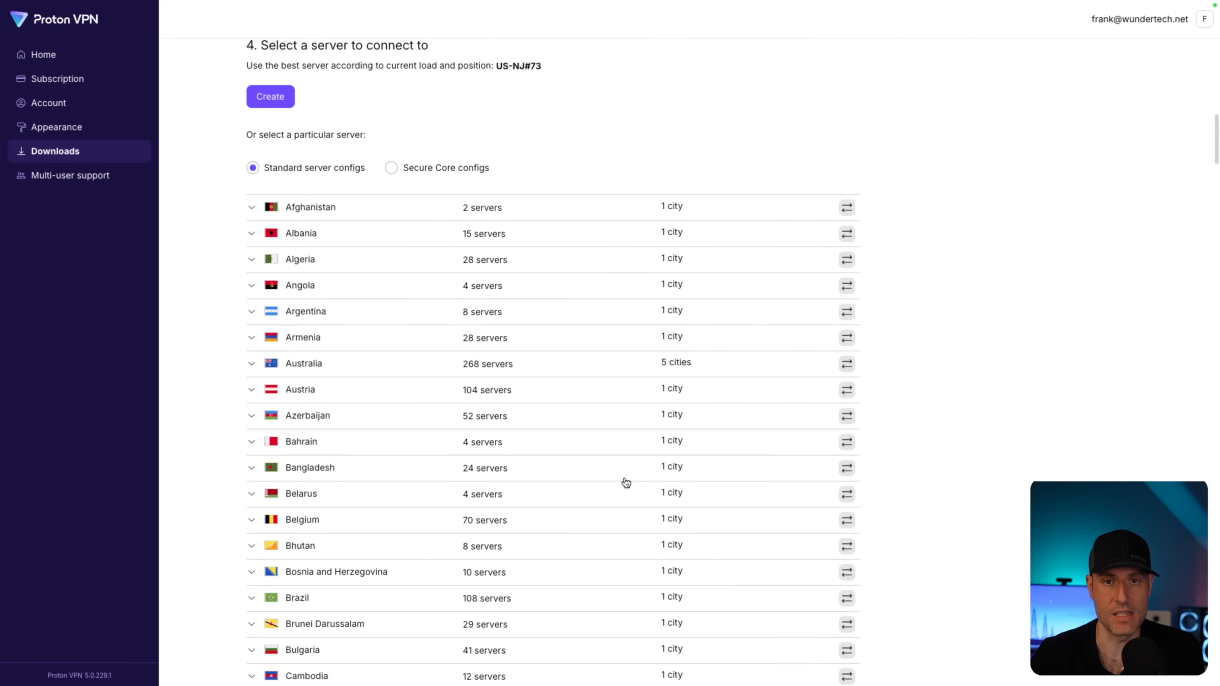
{"action": "scroll", "scroll_direction": "down", "scroll_amount": 3}
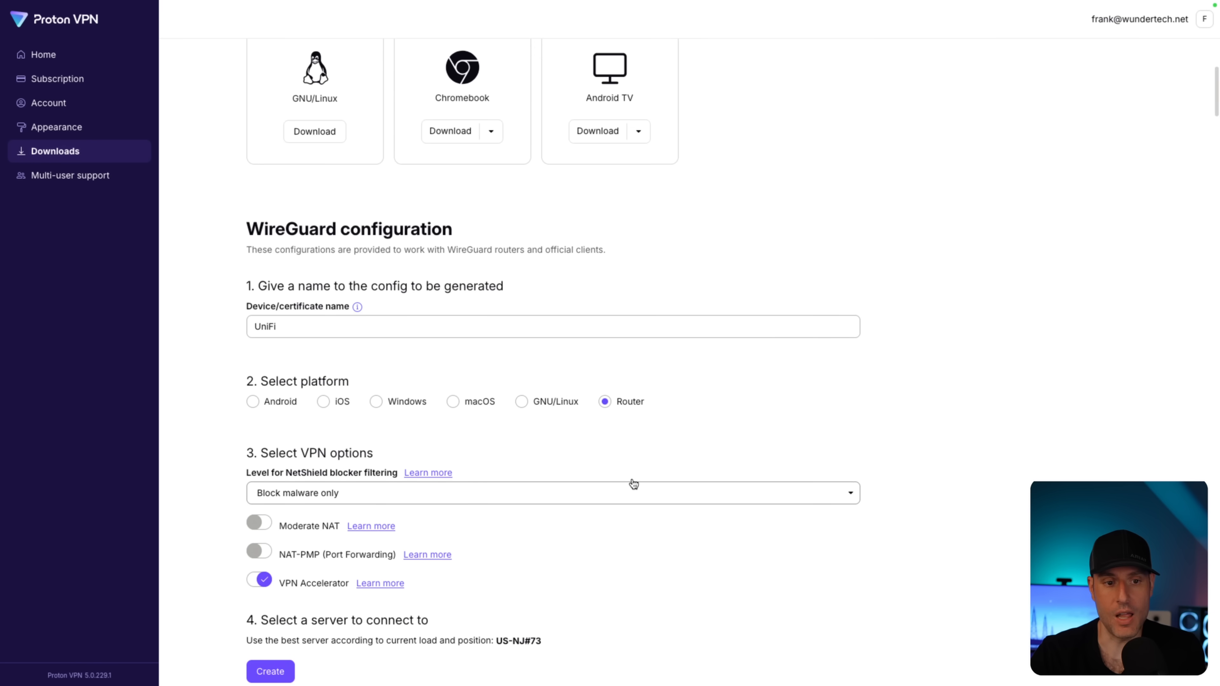
{"action": "scroll", "scroll_direction": "down", "scroll_amount": 3}
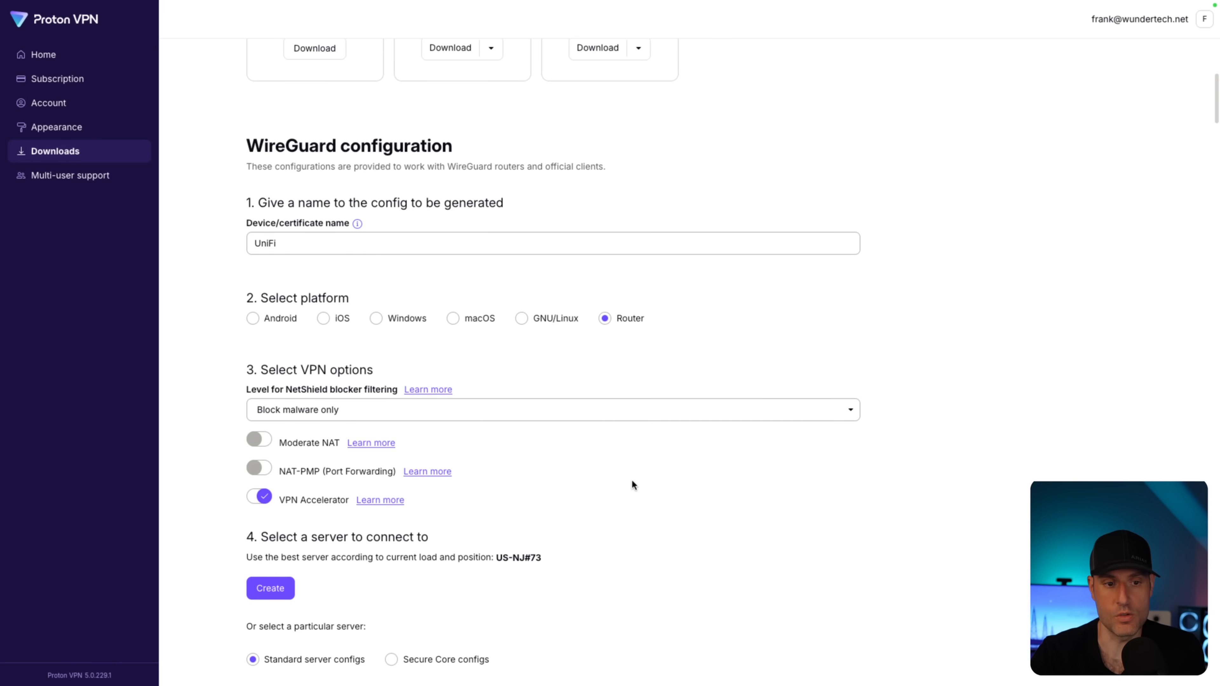
{"action": "scroll", "scroll_direction": "down", "scroll_amount": 3}
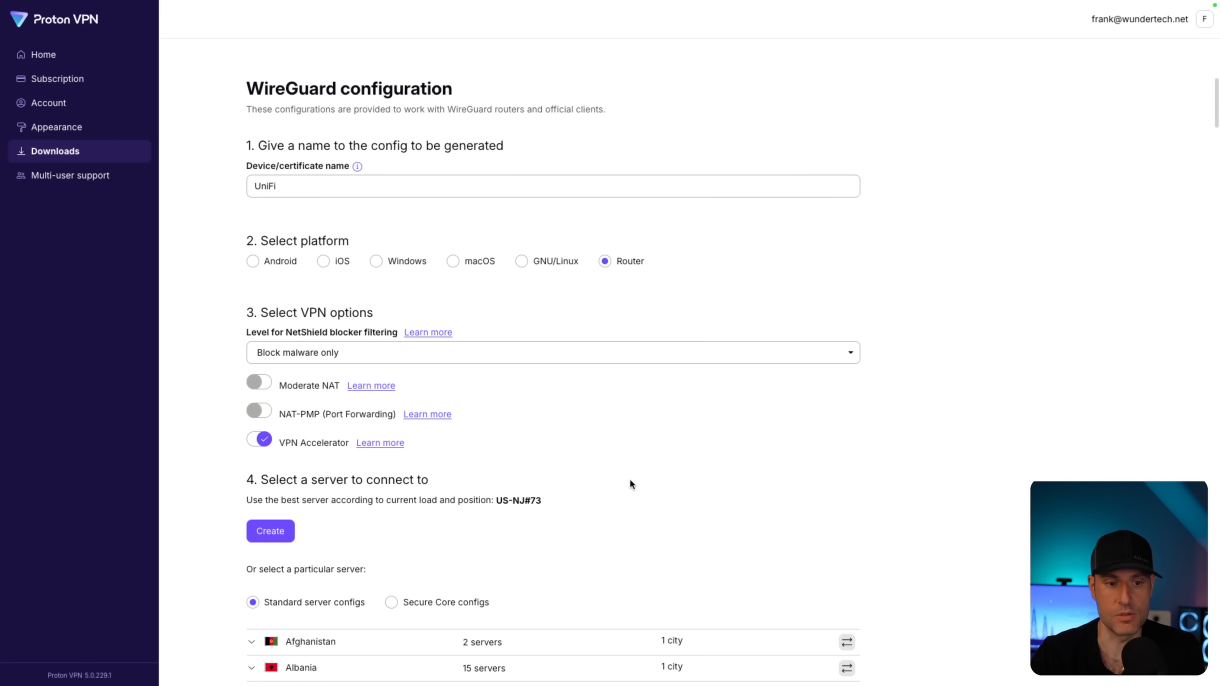
{"action": "mouse_move", "coordinate": [313, 510]}
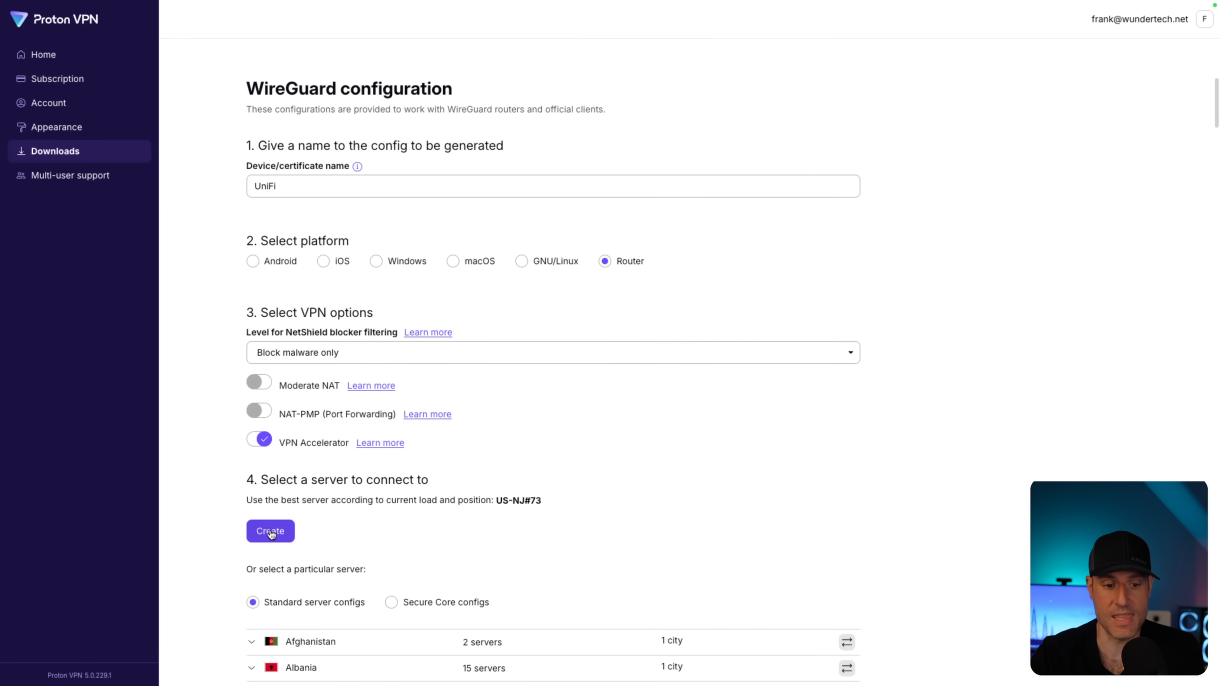
Step: Generate the UniFi config for the US-NJ#73 server and download the WireGuard file
{"action": "left_click", "coordinate": [270, 531]}
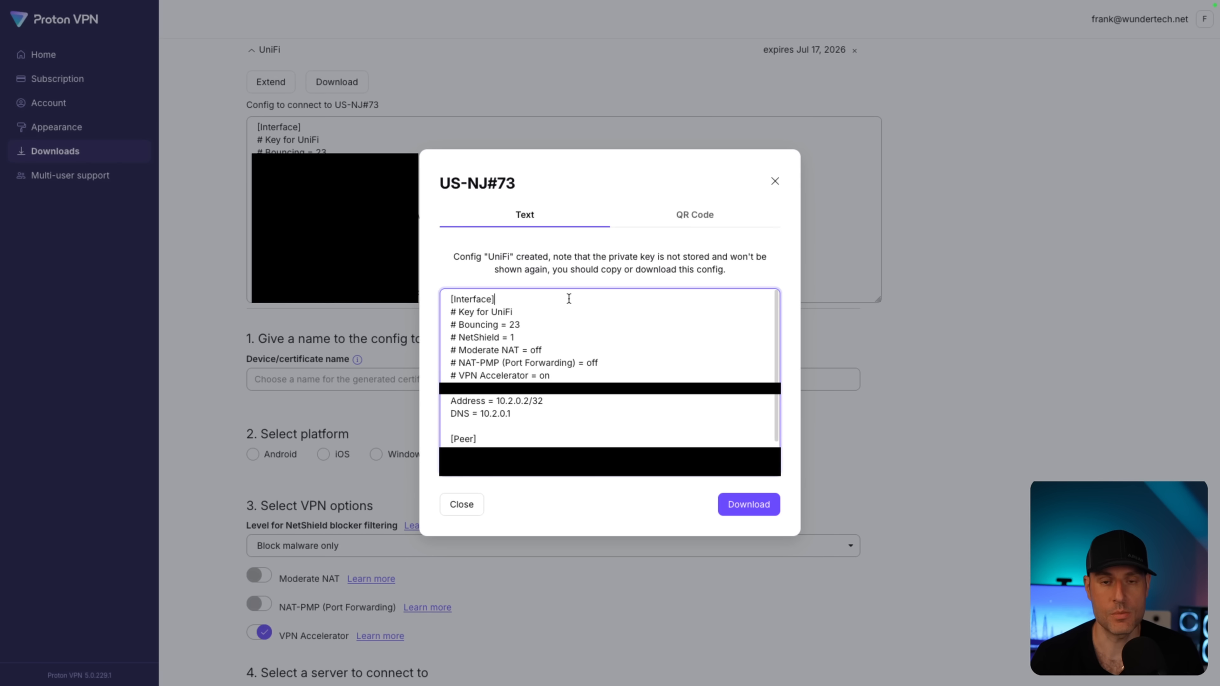
{"action": "mouse_move", "coordinate": [529, 405]}
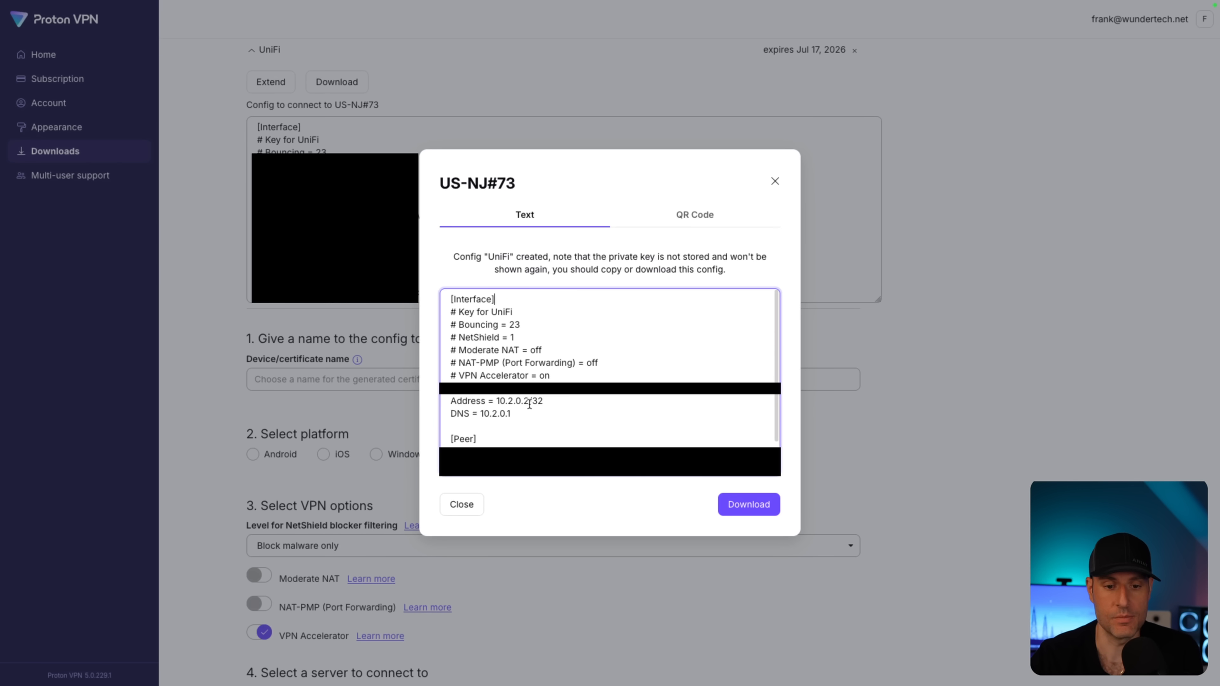
{"action": "double_click", "coordinate": [509, 401]}
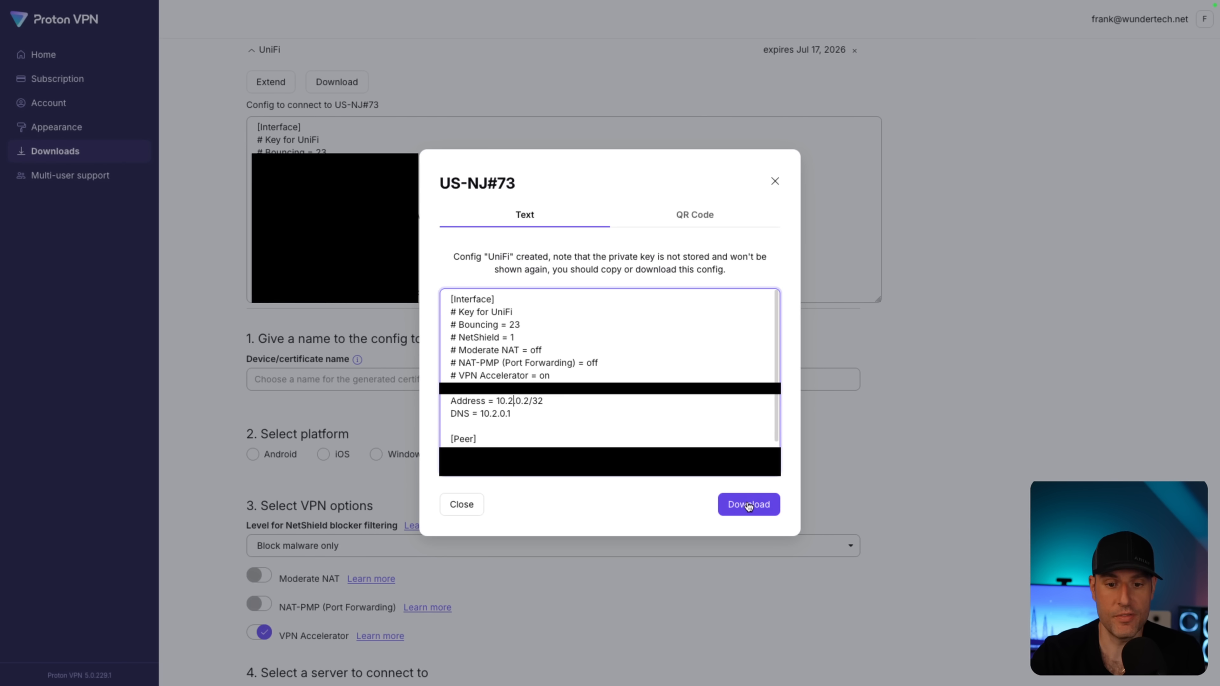
{"action": "left_click", "coordinate": [748, 503]}
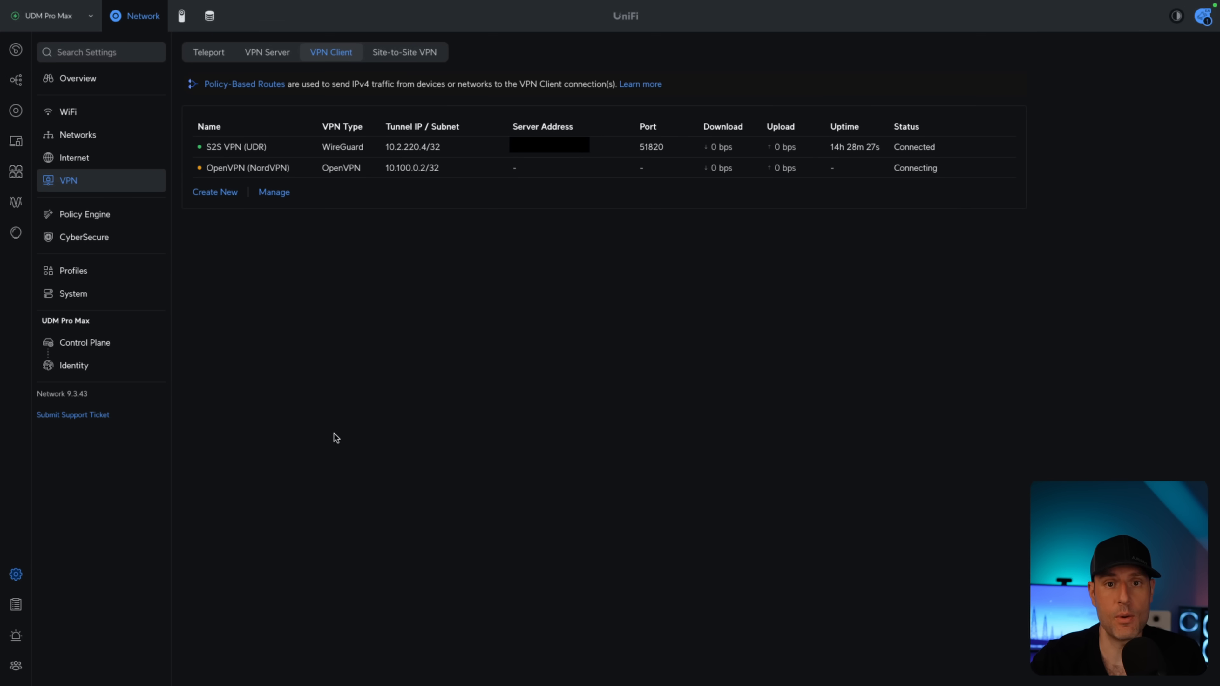
{"action": "mouse_move", "coordinate": [284, 368]}
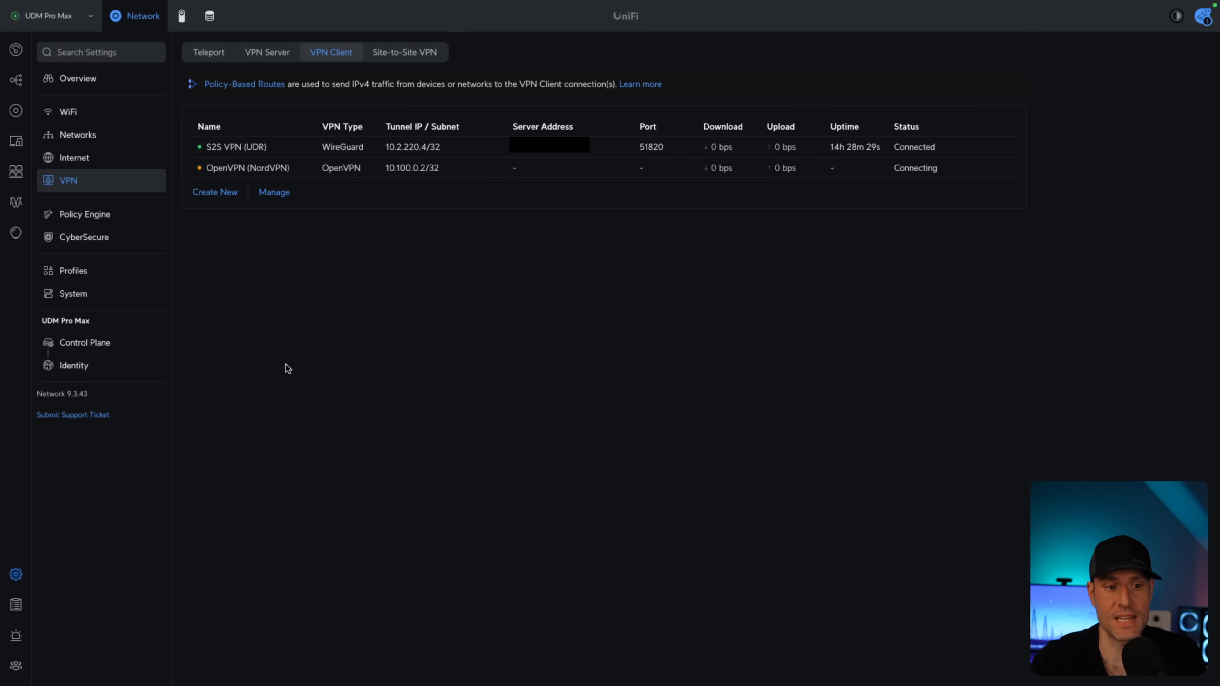
{"action": "mouse_move", "coordinate": [340, 61]}
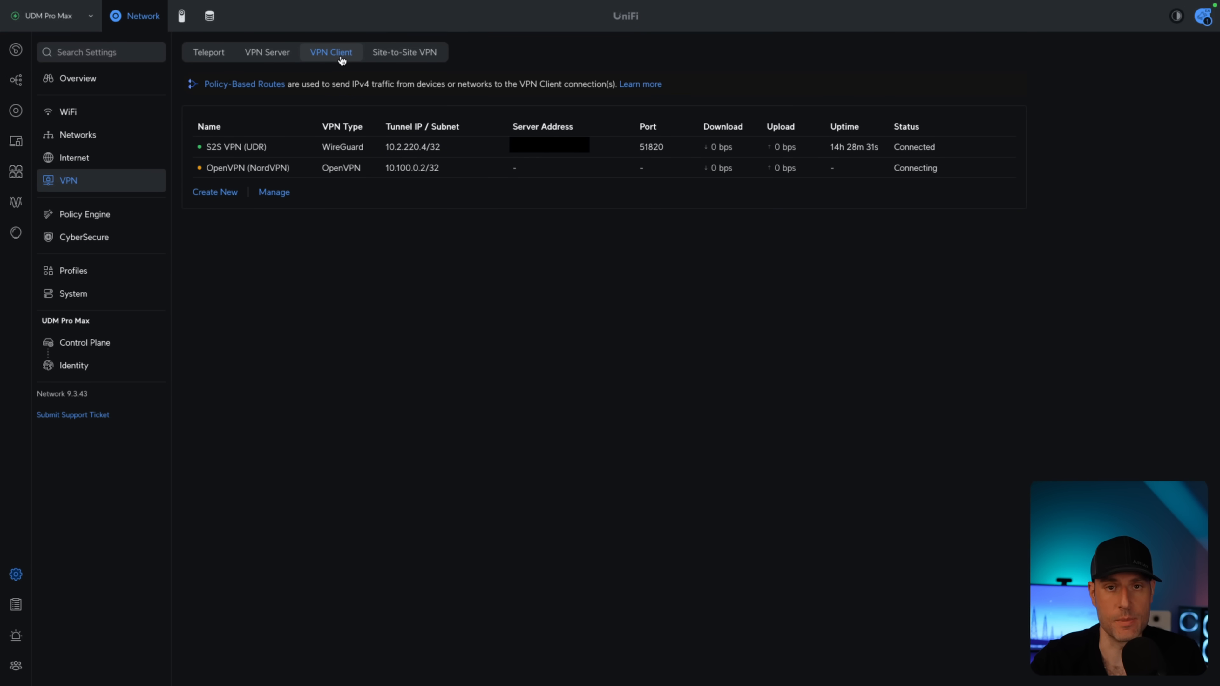
{"action": "mouse_move", "coordinate": [381, 320]}
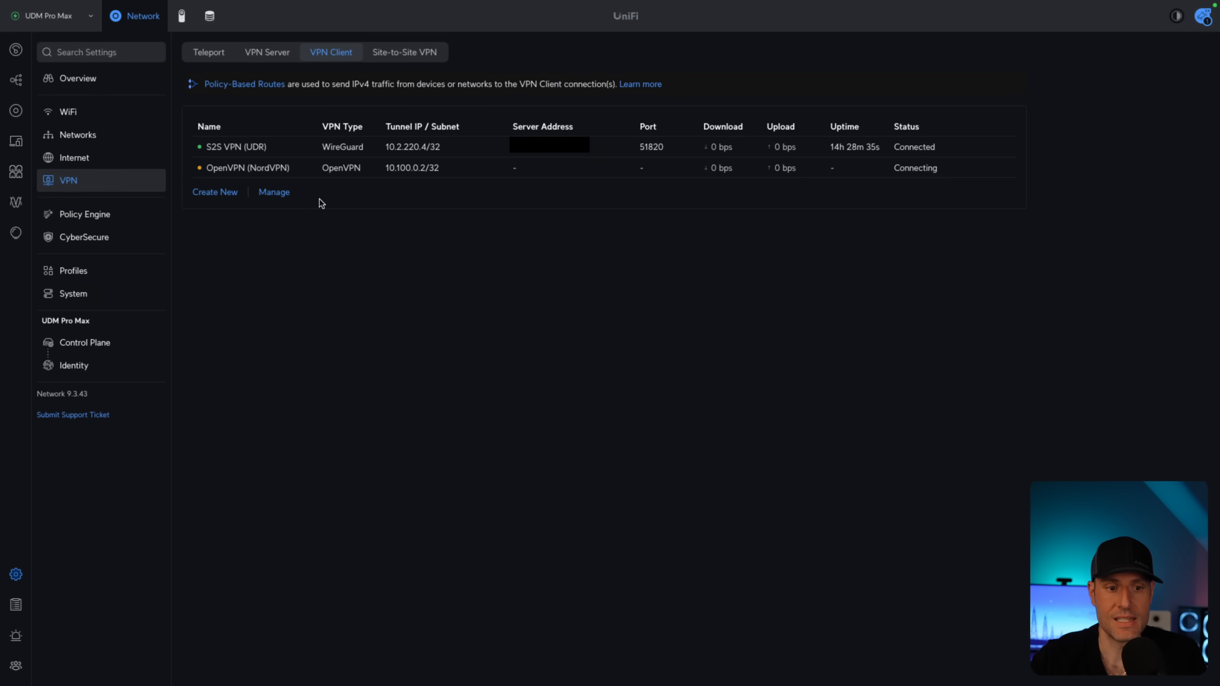
{"action": "mouse_move", "coordinate": [412, 403]}
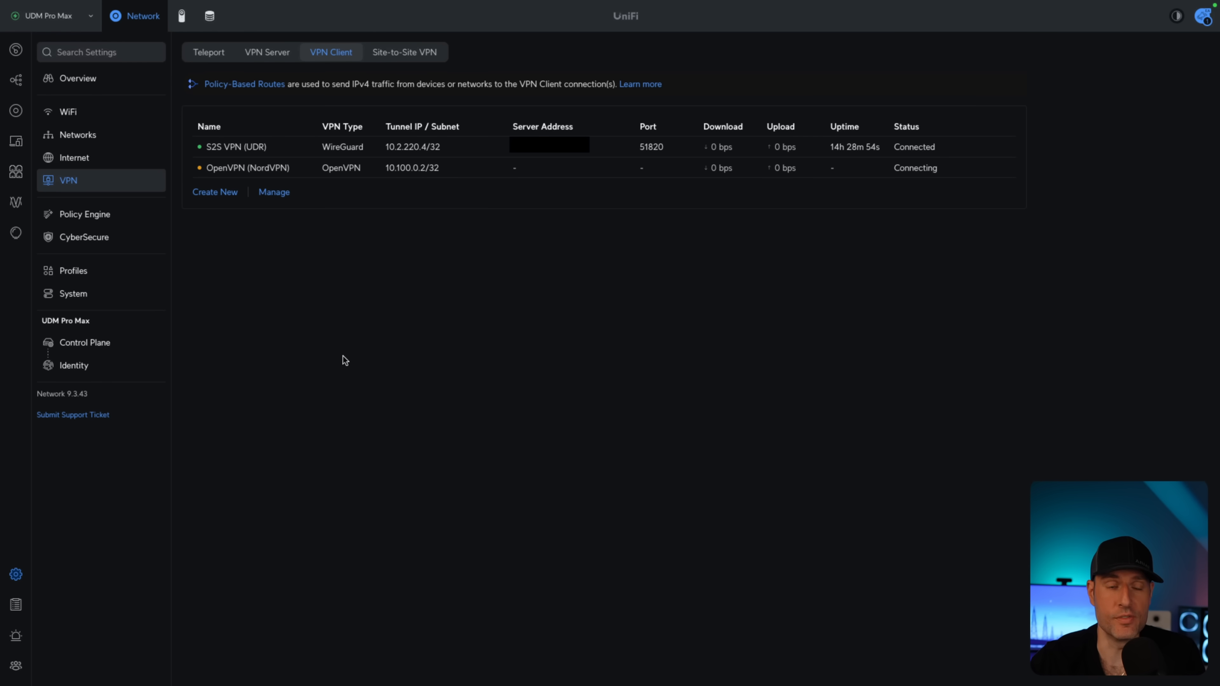
Step: Create a new VPN client named 'ProtonVPN', kept as WireGuard after briefly trying OpenVPN
{"action": "left_click", "coordinate": [215, 192]}
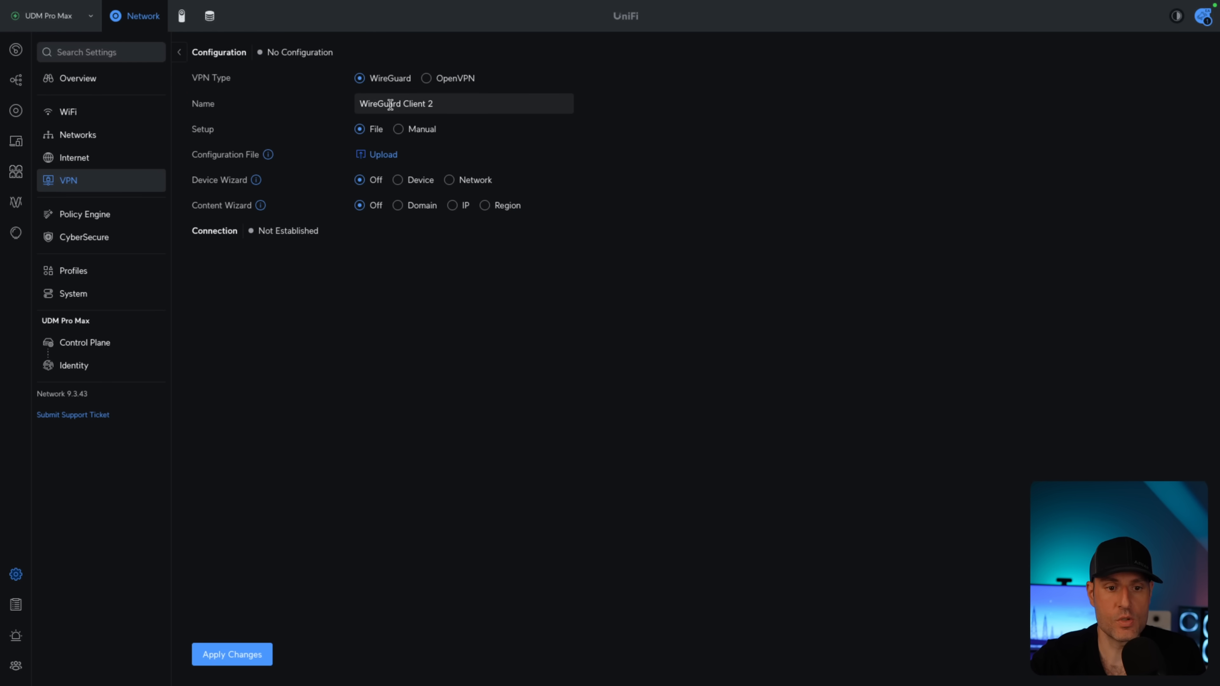
{"action": "triple_click", "coordinate": [396, 104]}
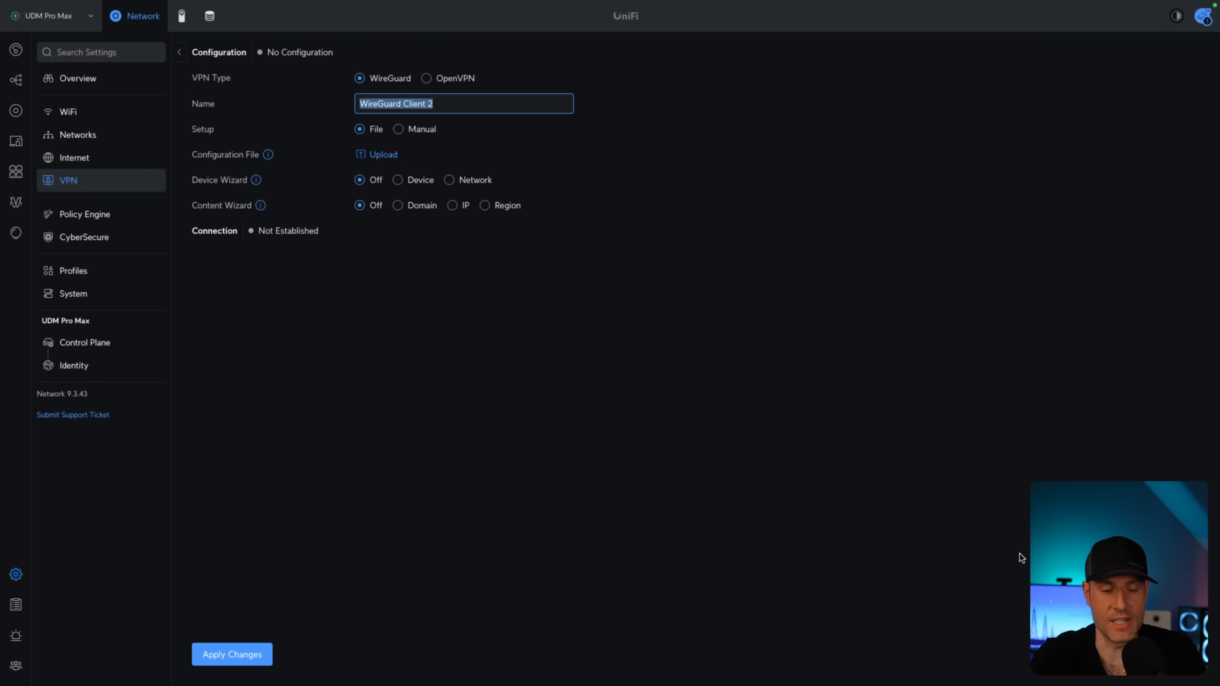
{"action": "type", "text": "ProtonVPN"}
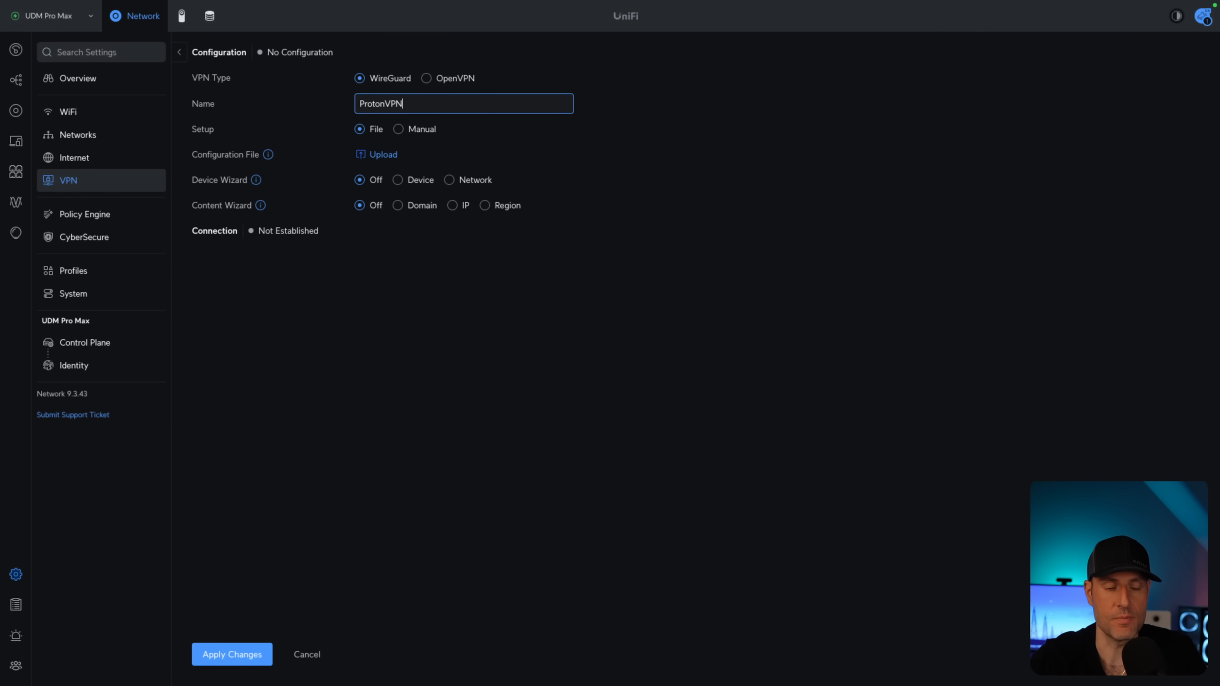
{"action": "mouse_move", "coordinate": [572, 388]}
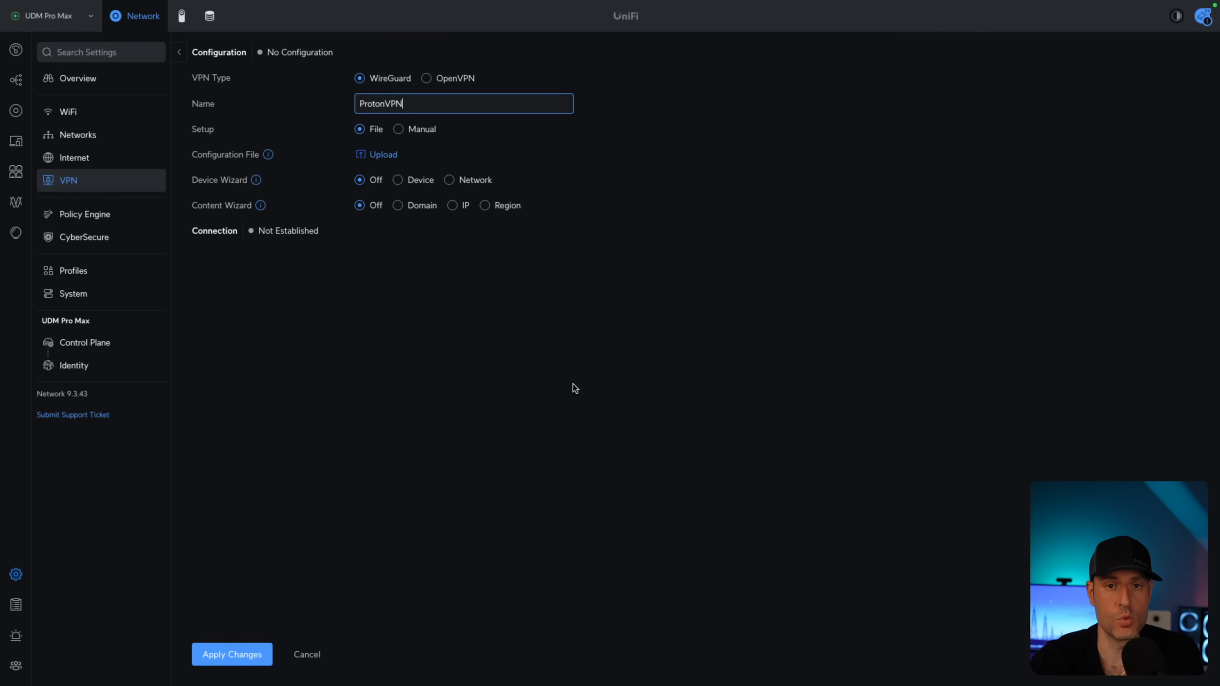
{"action": "left_click", "coordinate": [426, 78]}
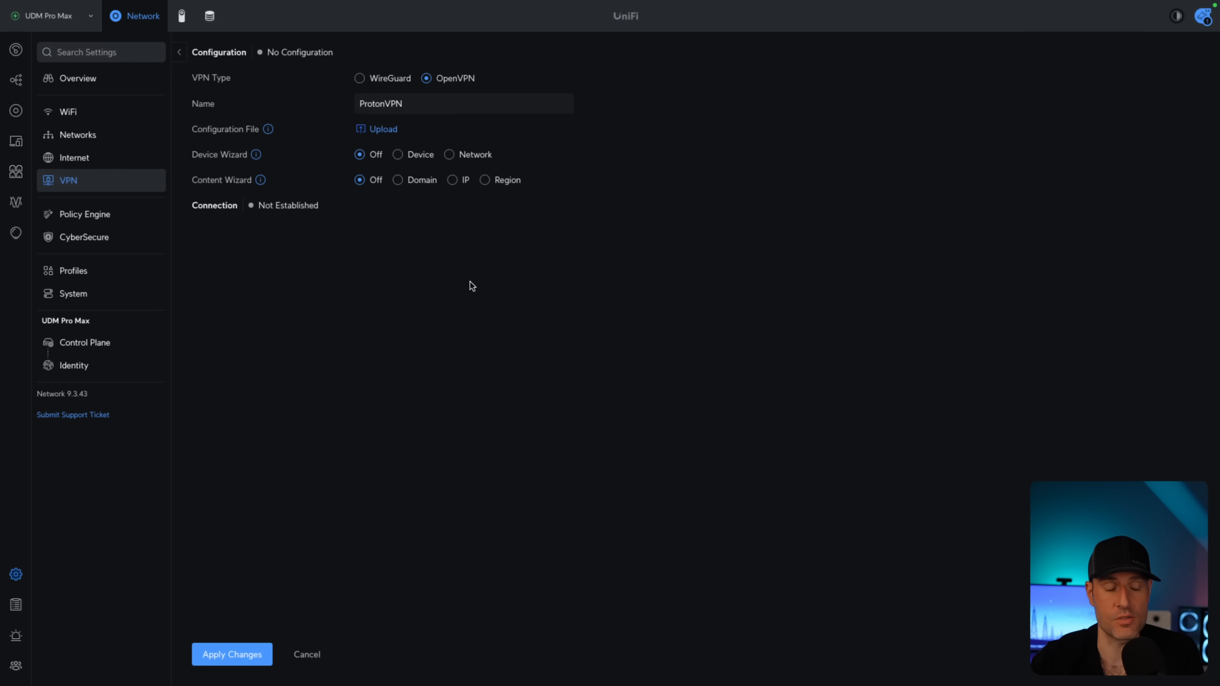
{"action": "mouse_move", "coordinate": [458, 232]}
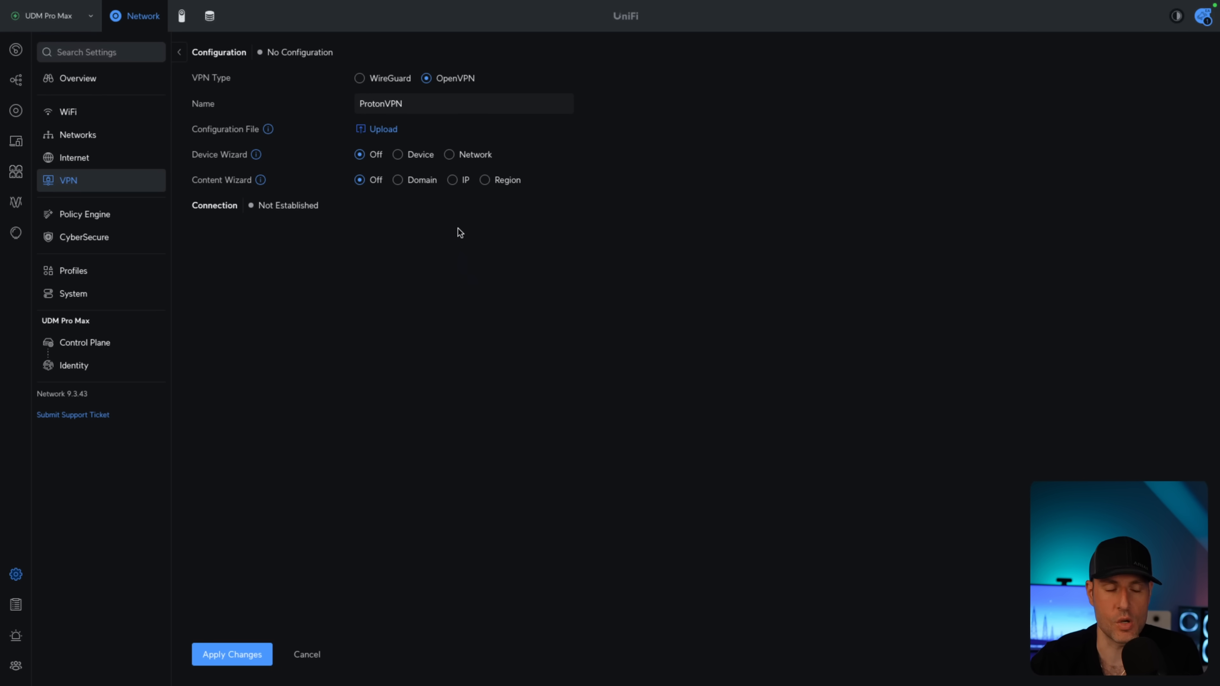
{"action": "left_click", "coordinate": [360, 77]}
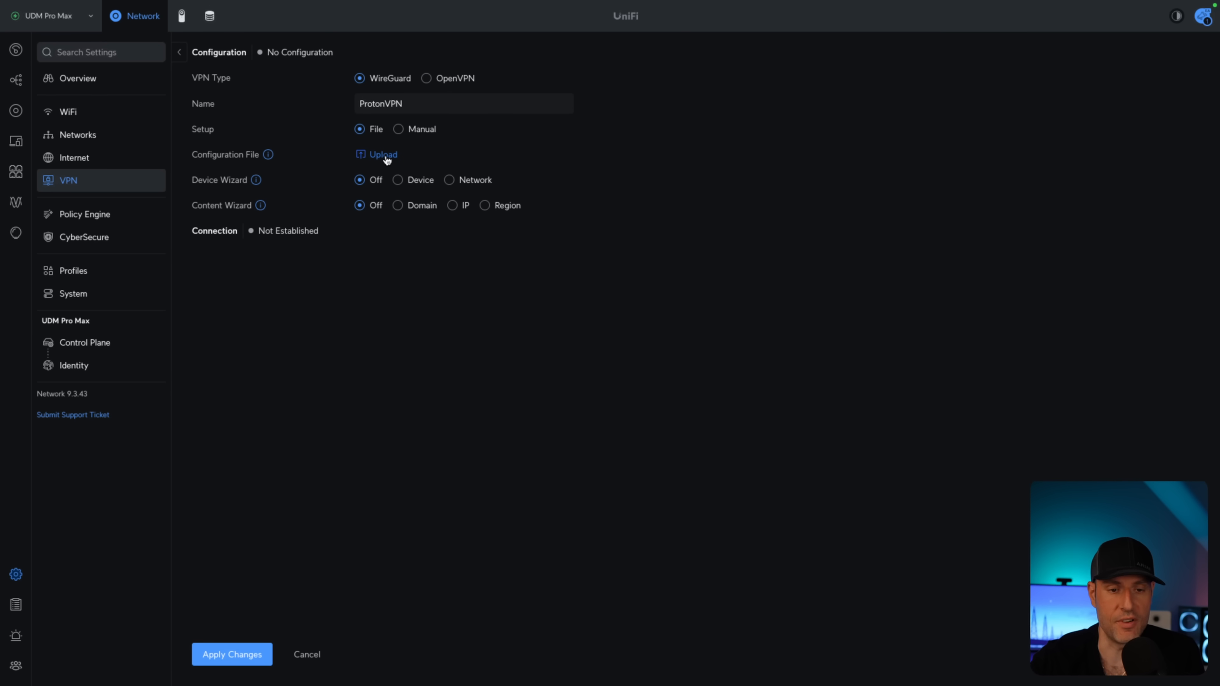
Step: Upload UniFi-US-NJ-73.conf, apply so ProtonVPN connects, and go to Policy Engine
{"action": "left_click", "coordinate": [382, 153]}
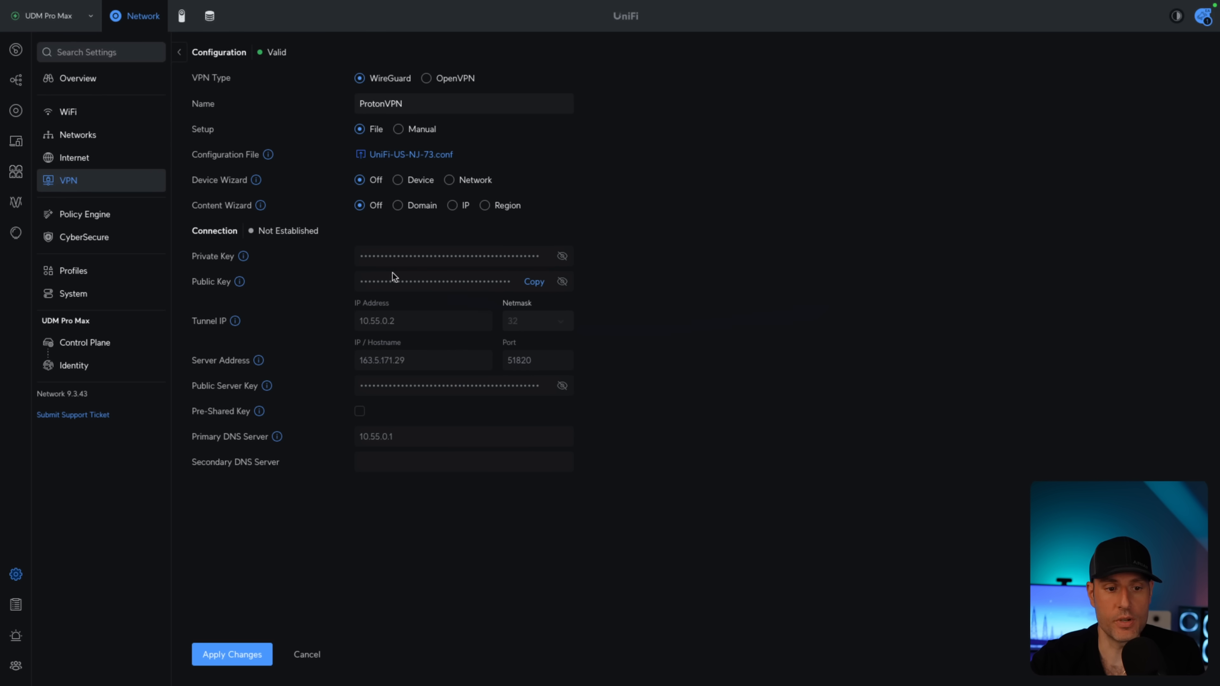
{"action": "mouse_move", "coordinate": [427, 264]}
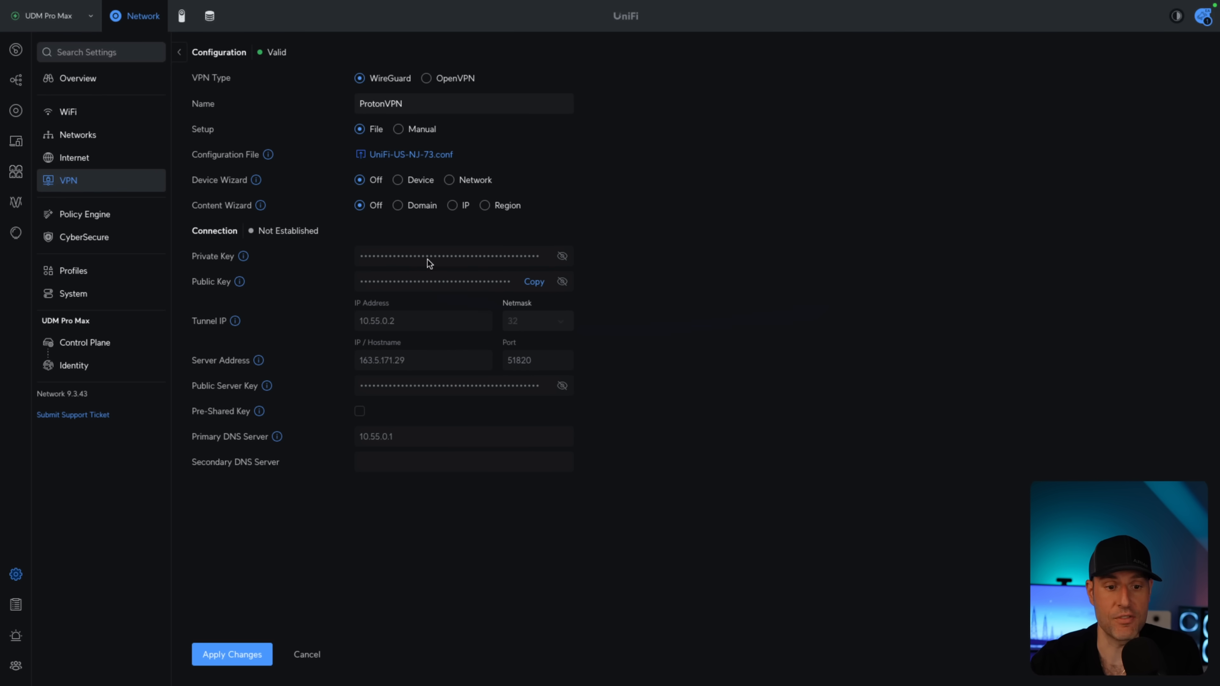
{"action": "mouse_move", "coordinate": [395, 323]}
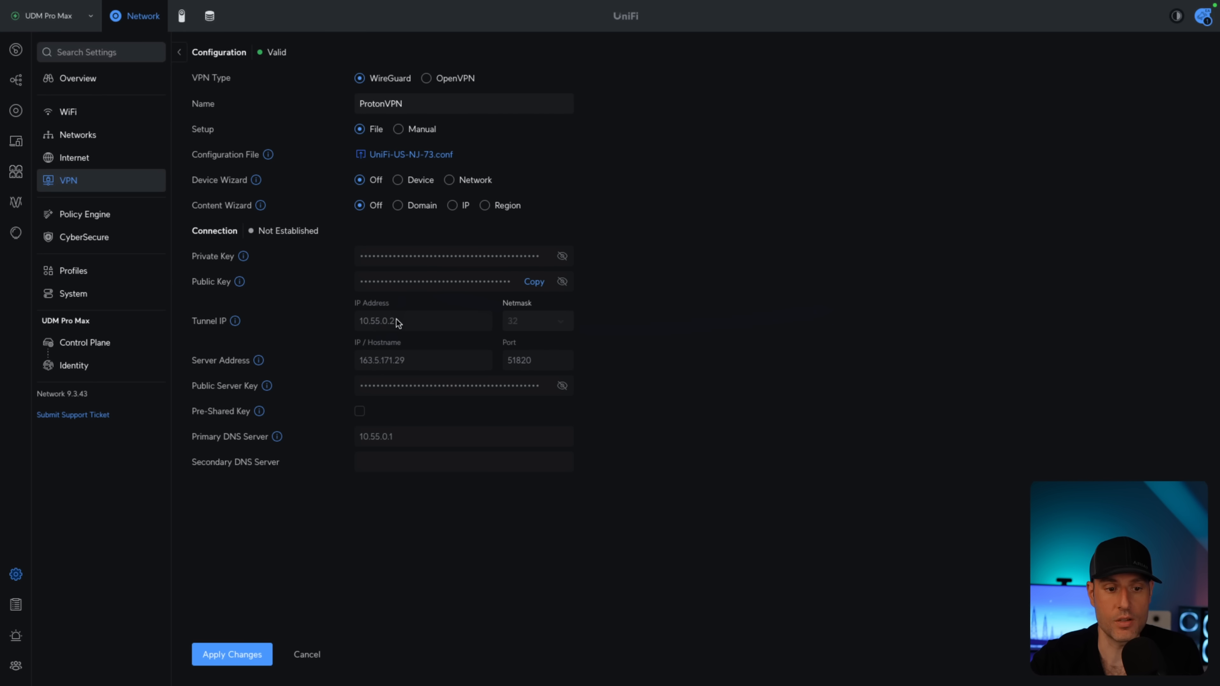
{"action": "mouse_move", "coordinate": [1046, 316]}
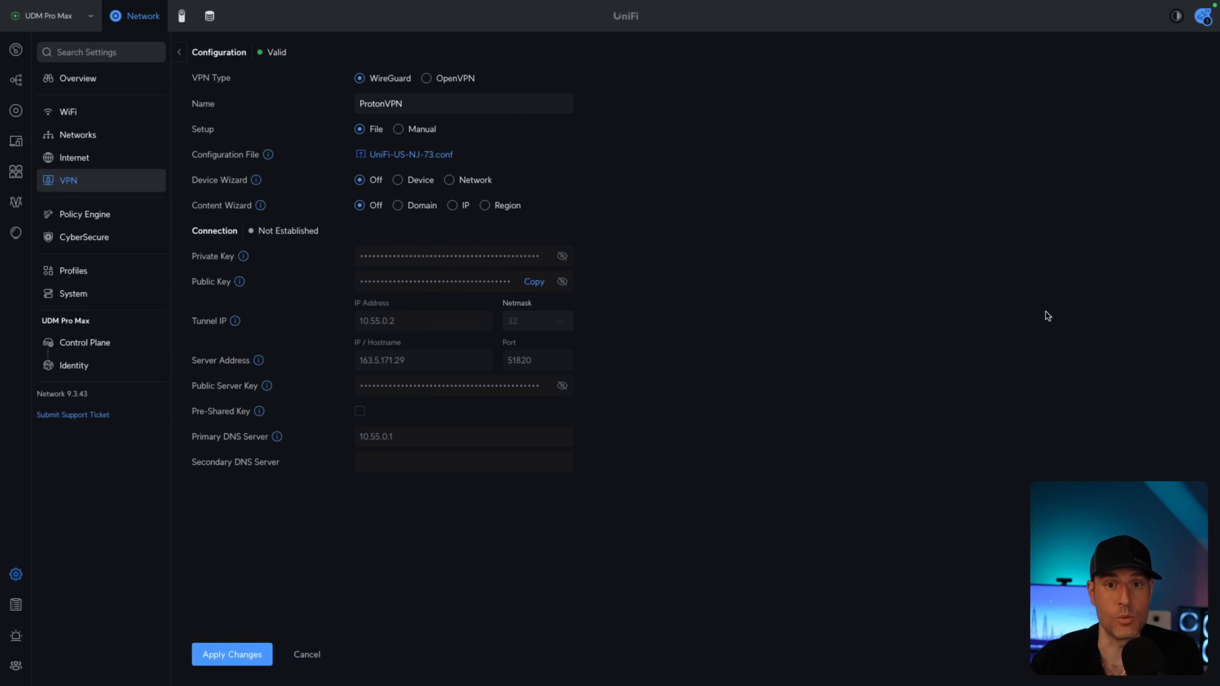
{"action": "mouse_move", "coordinate": [869, 392]}
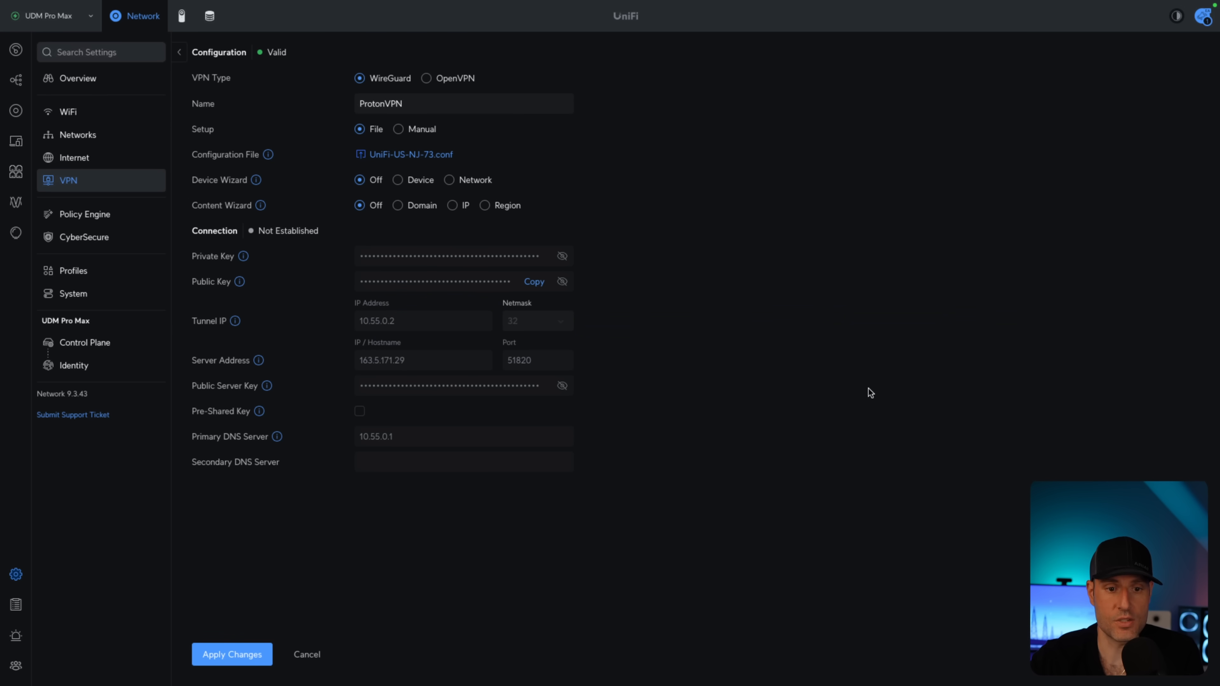
{"action": "mouse_move", "coordinate": [856, 396]}
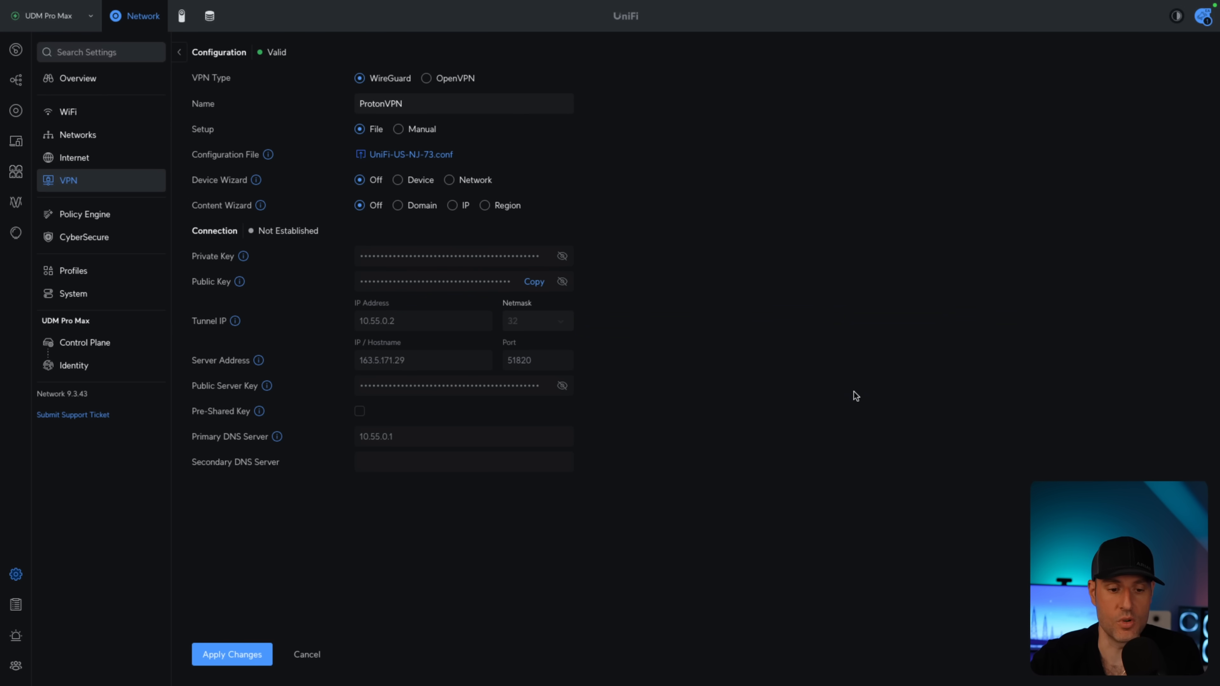
{"action": "left_click", "coordinate": [232, 653]}
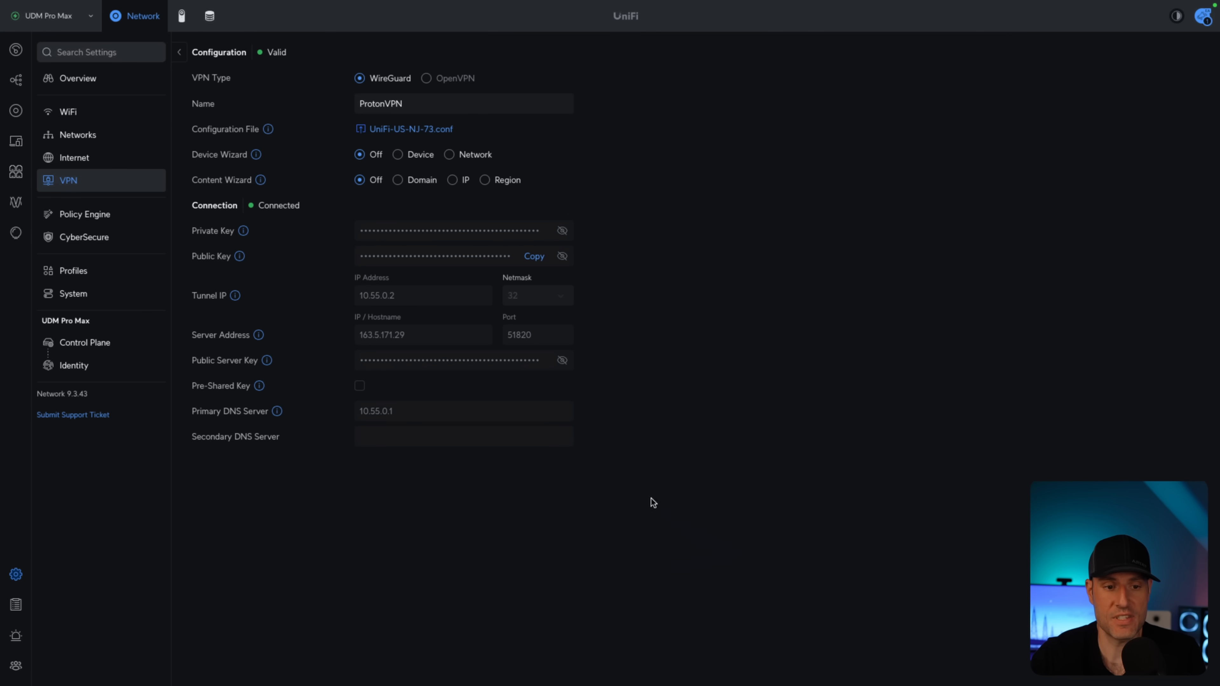
{"action": "mouse_move", "coordinate": [265, 215]}
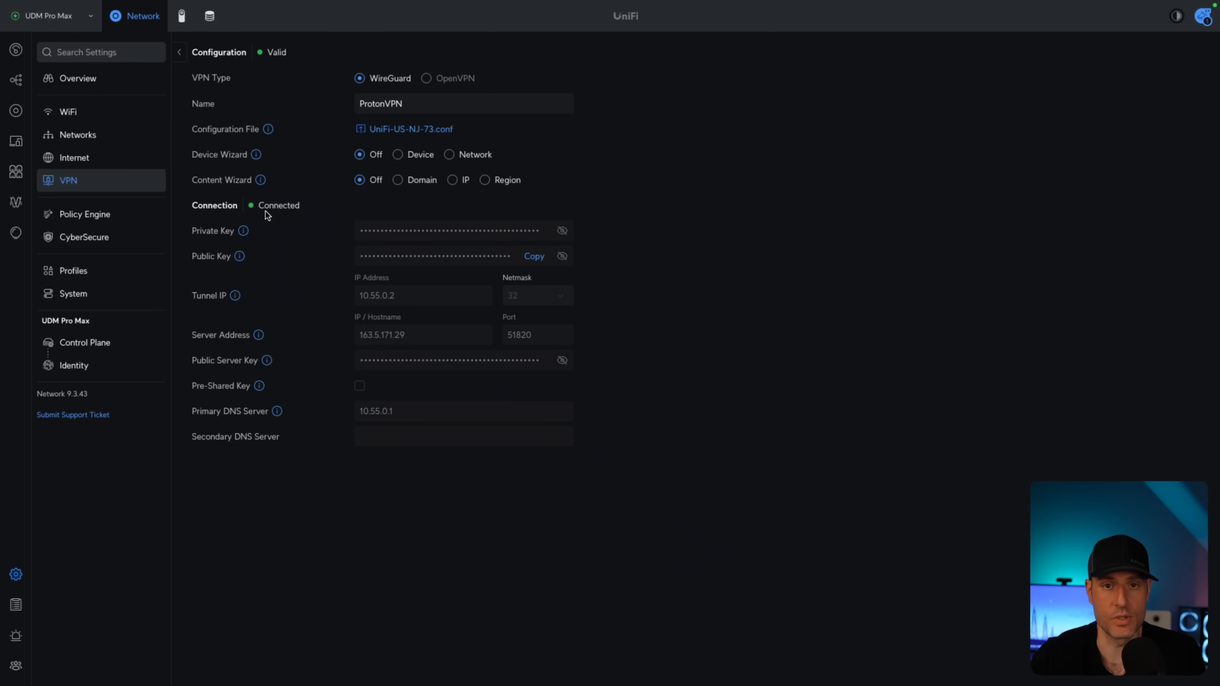
{"action": "mouse_move", "coordinate": [589, 580]}
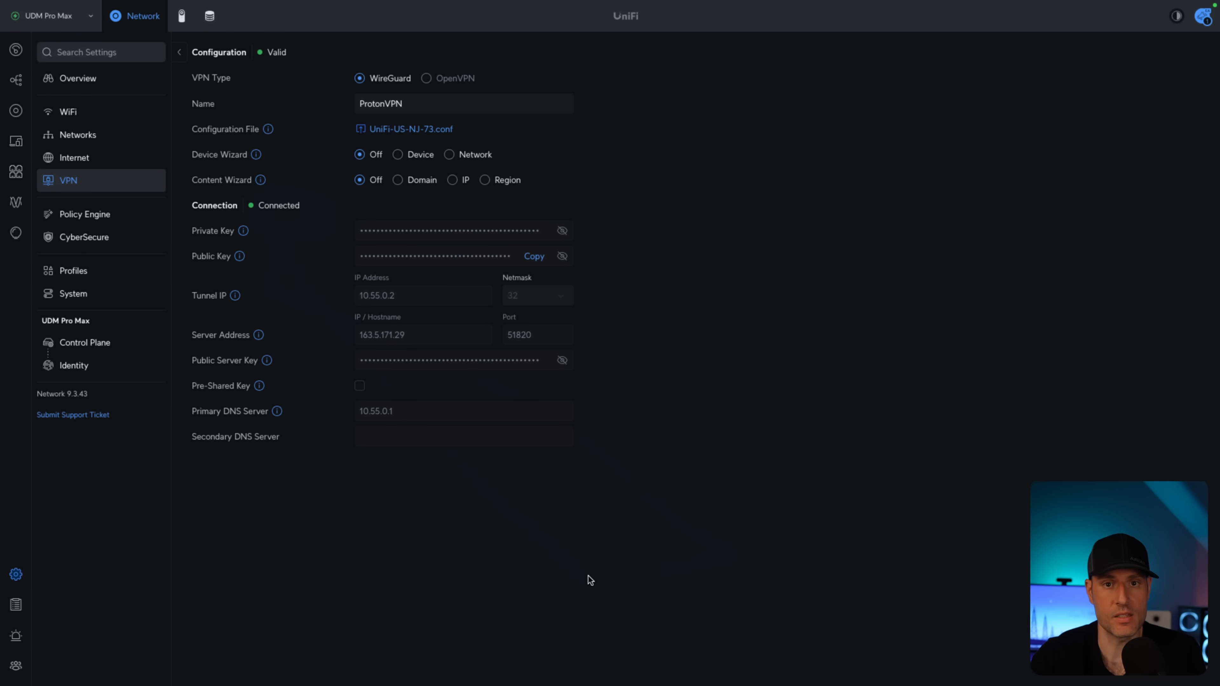
{"action": "mouse_move", "coordinate": [111, 226]}
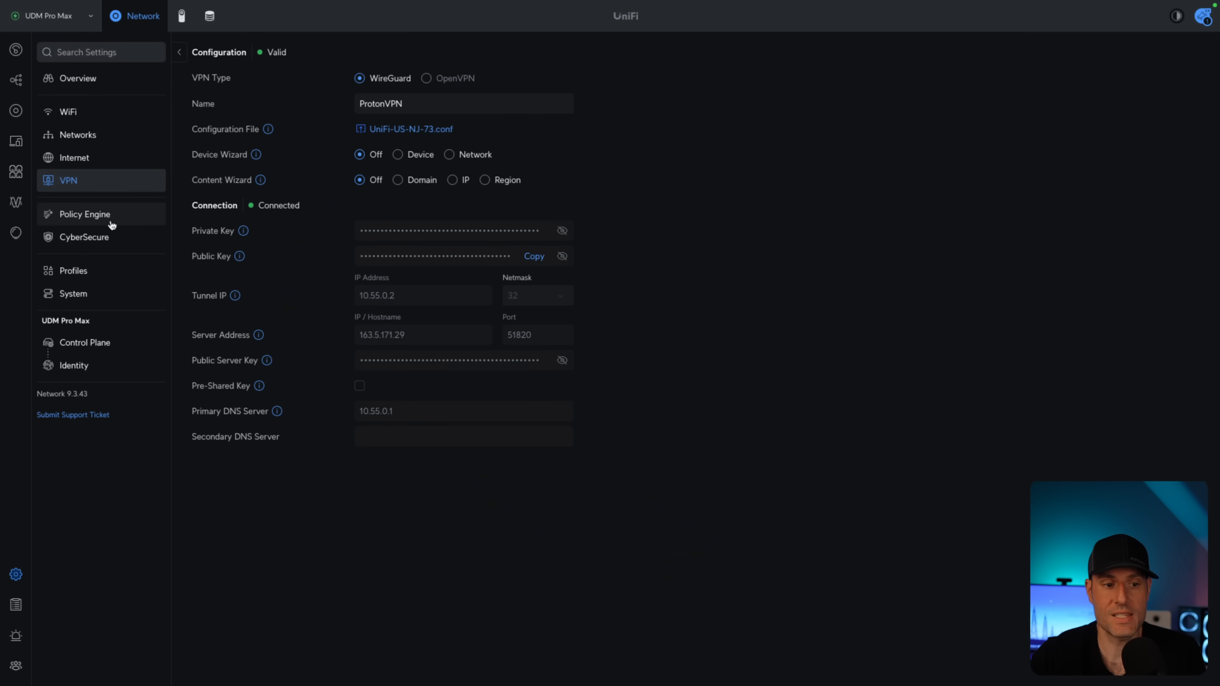
{"action": "left_click", "coordinate": [84, 215]}
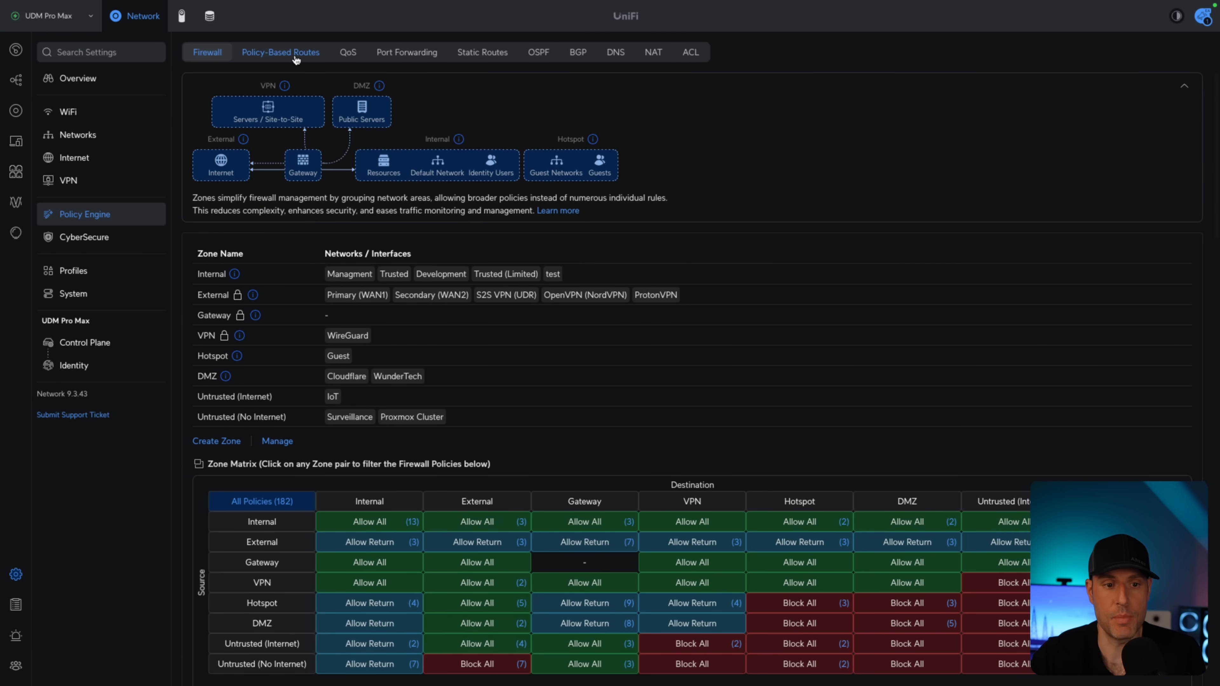
Step: Start a new entry in the Policy-Based Routes list
{"action": "left_click", "coordinate": [280, 52]}
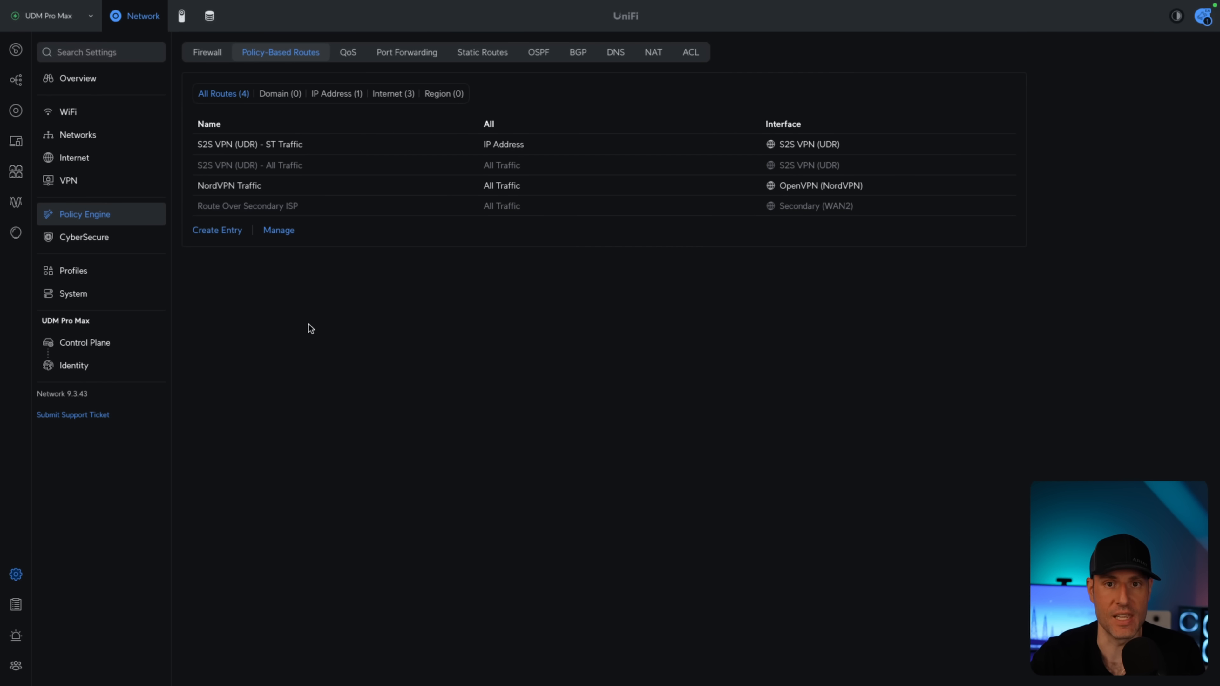
{"action": "left_click", "coordinate": [217, 230]}
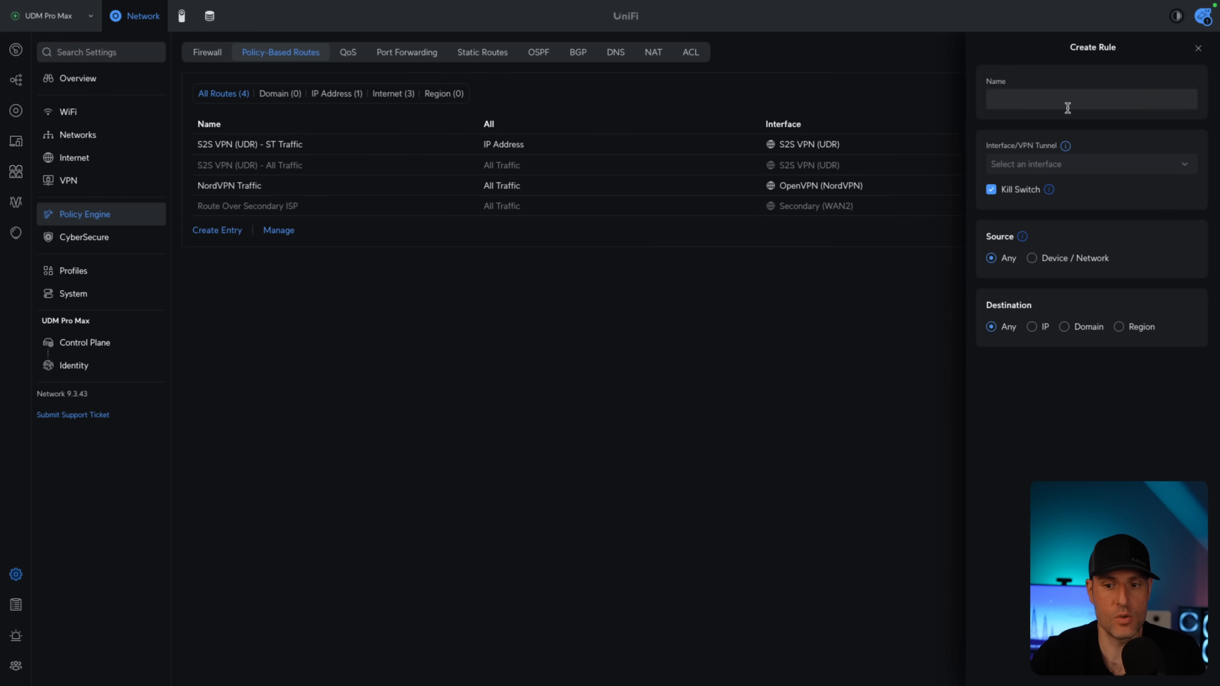
Step: Name the route 'ProtonVPN' and route it through the ProtonVPN VPN client tunnel
{"action": "type", "text": "P"}
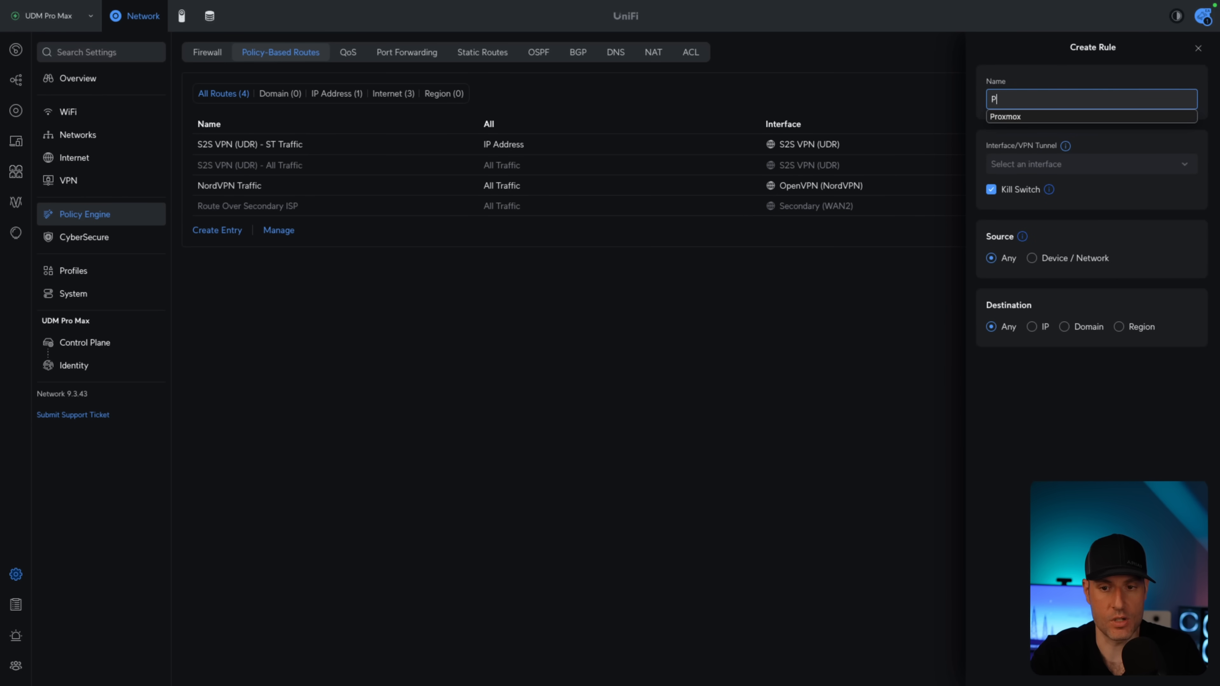
{"action": "type", "text": "ProtonVPN"}
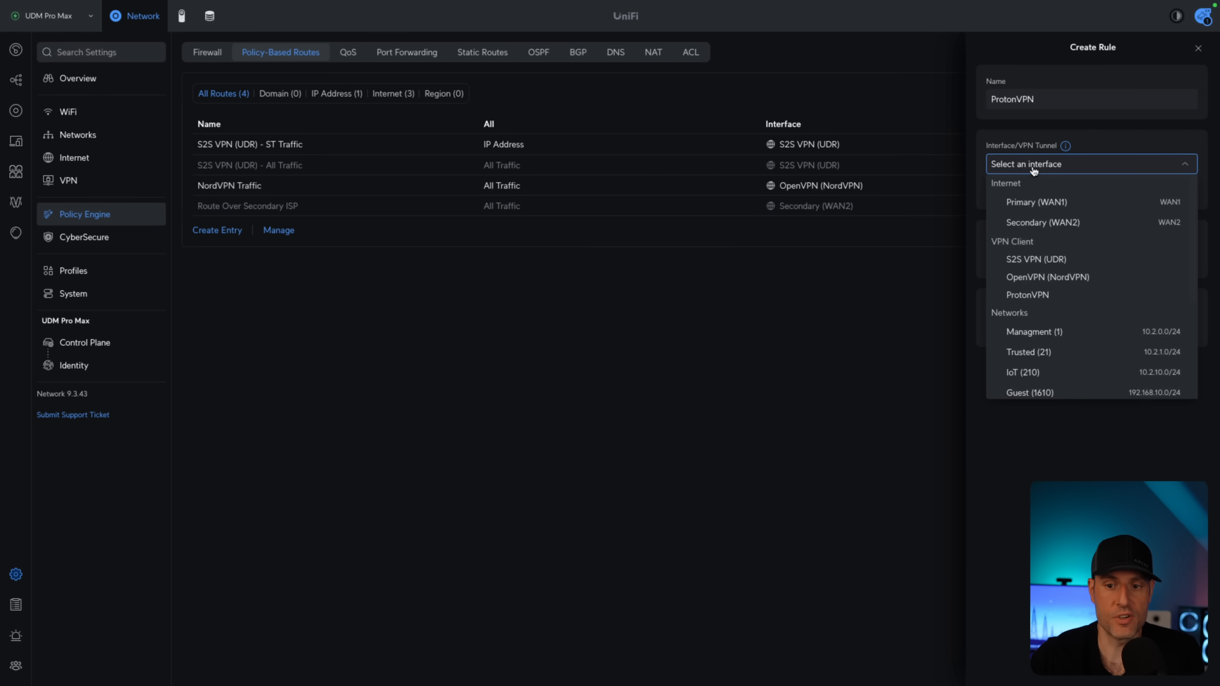
{"action": "mouse_move", "coordinate": [1039, 299]}
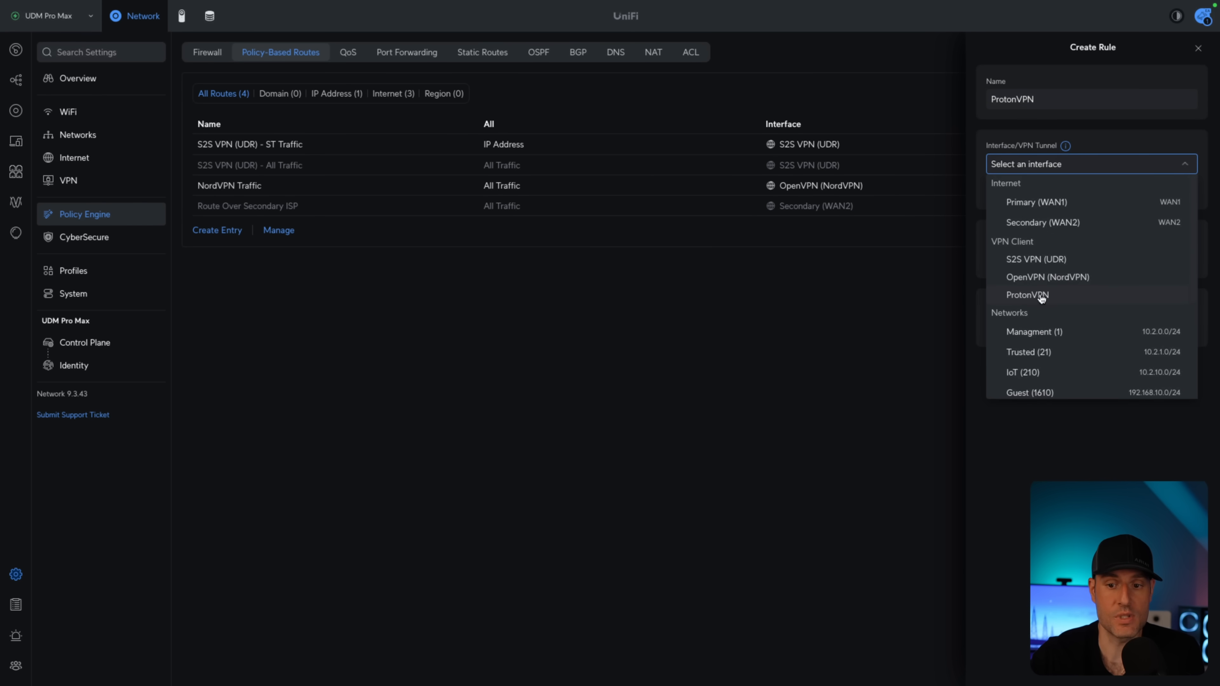
{"action": "left_click", "coordinate": [1026, 295]}
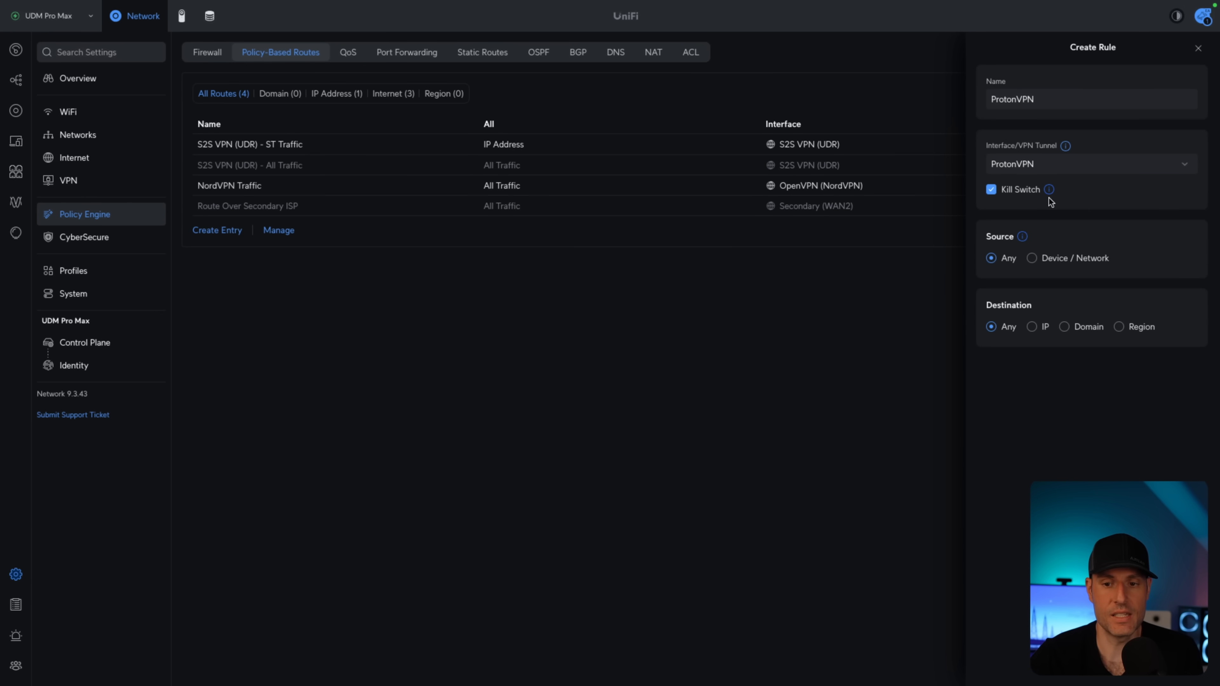
{"action": "mouse_move", "coordinate": [1126, 212]}
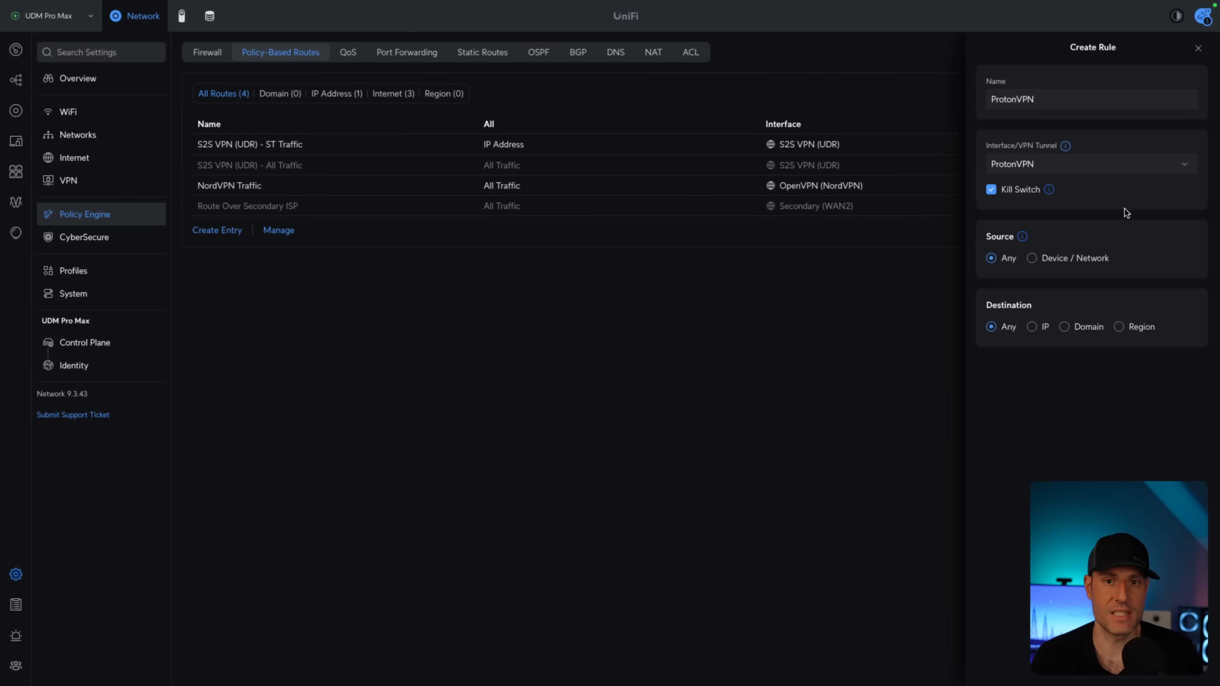
{"action": "mouse_move", "coordinate": [1049, 194]}
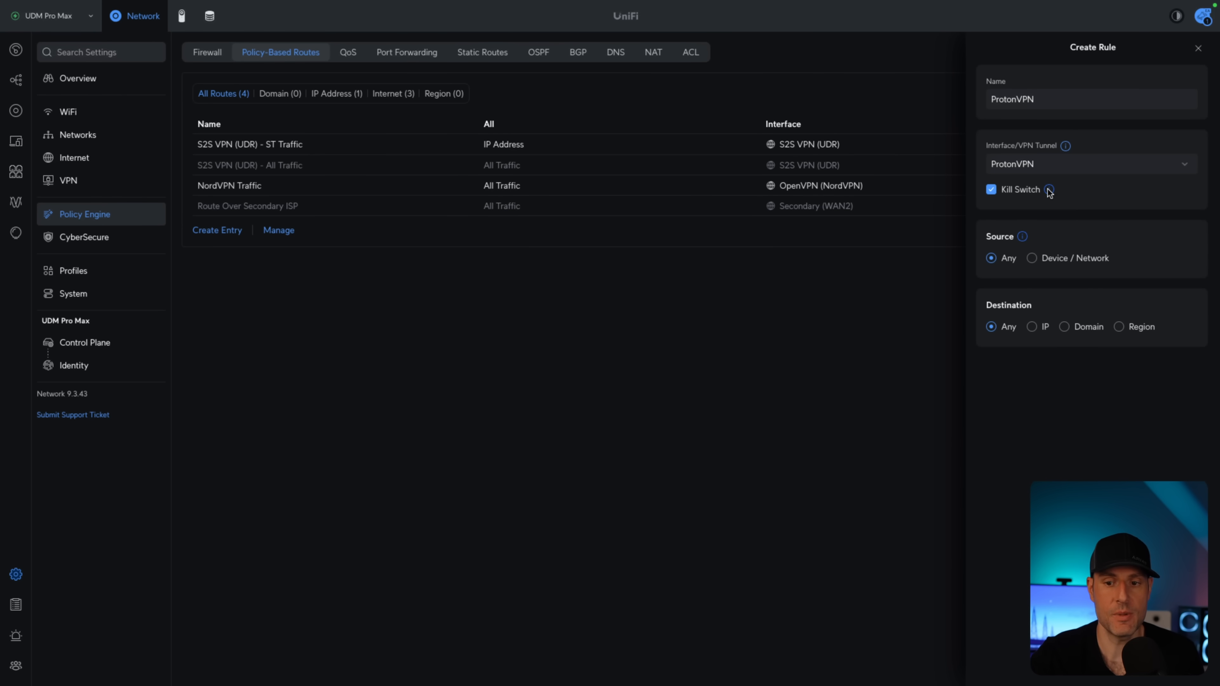
{"action": "mouse_move", "coordinate": [1048, 191]}
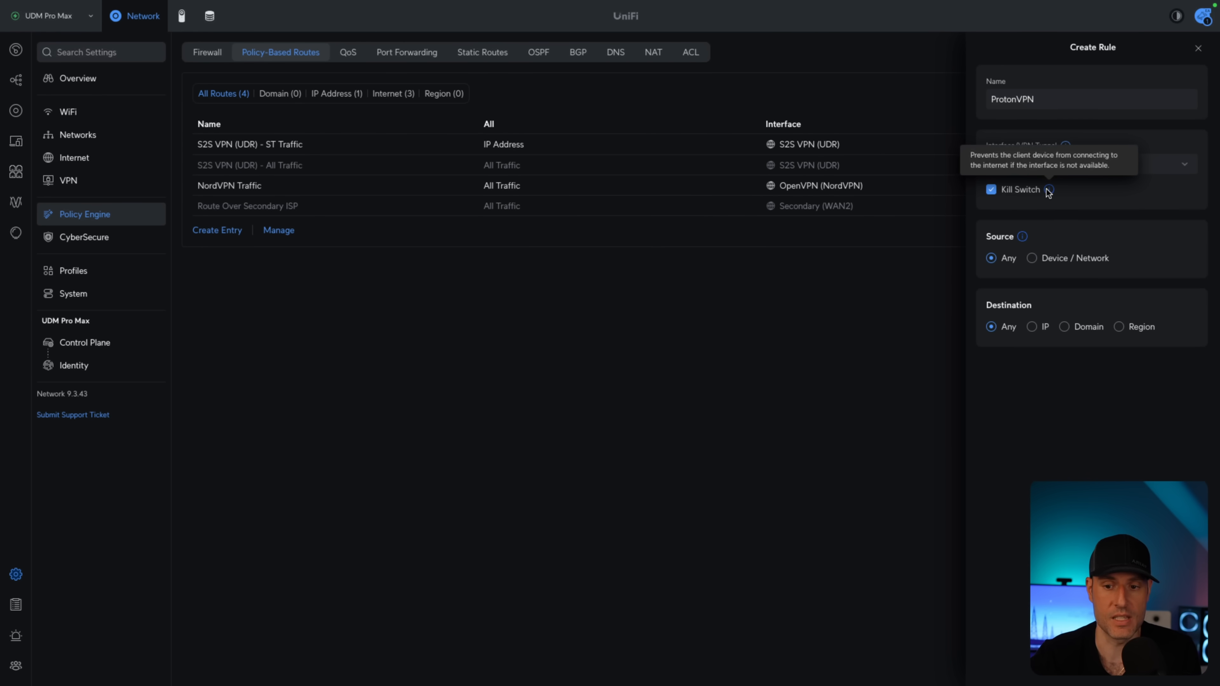
{"action": "mouse_move", "coordinate": [1051, 270]}
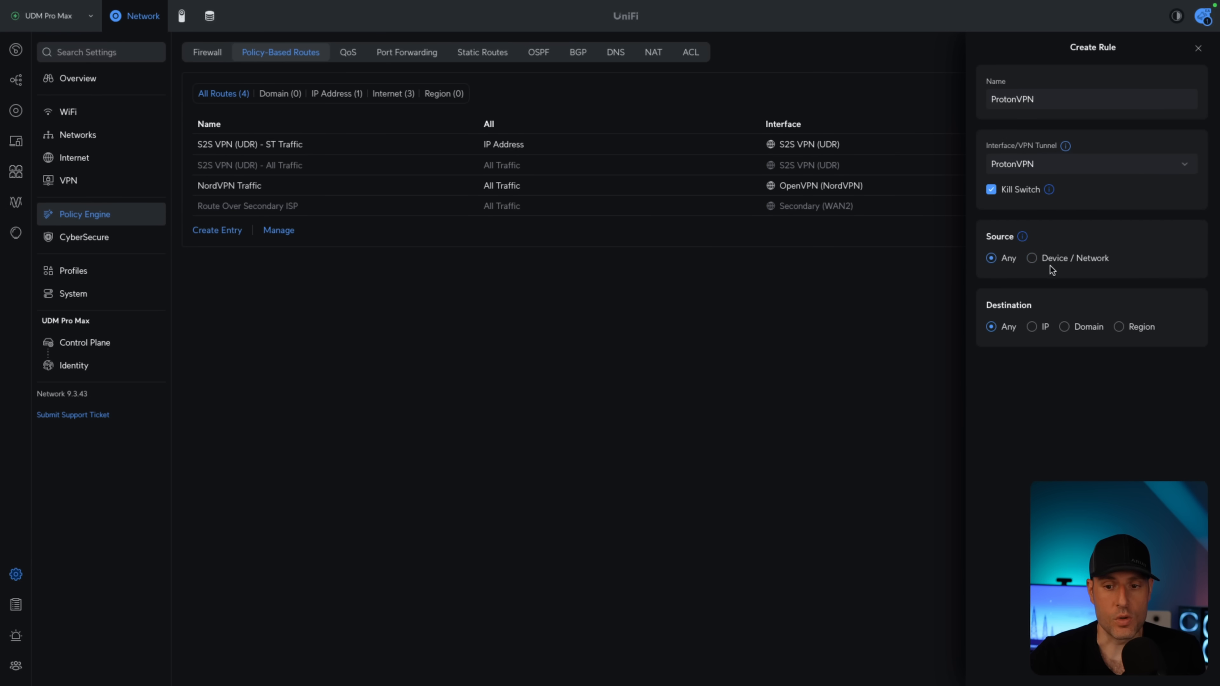
{"action": "mouse_move", "coordinate": [1021, 280]}
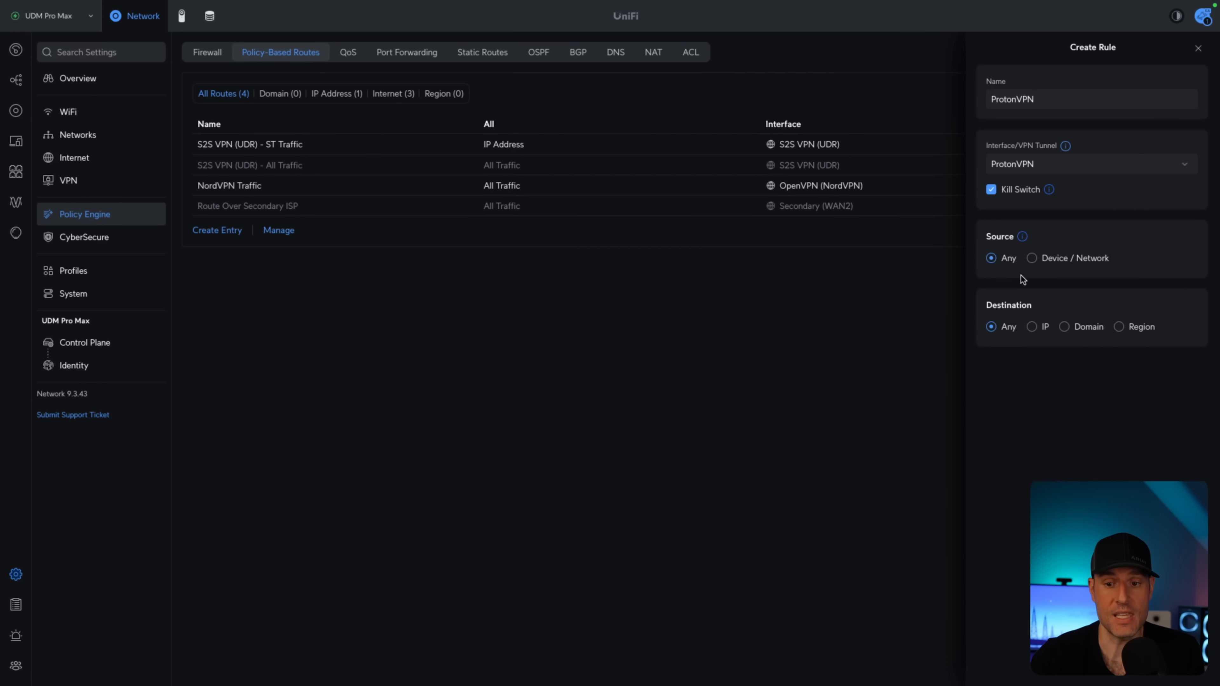
{"action": "mouse_move", "coordinate": [1022, 278]}
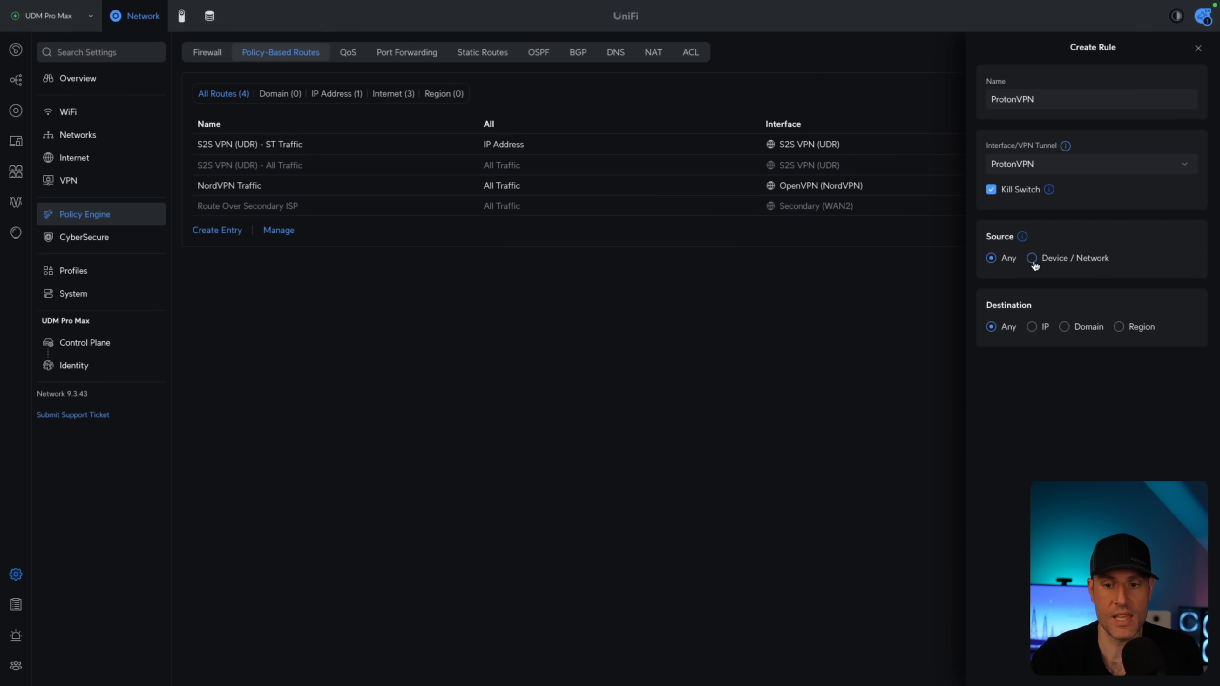
Step: Restrict the ProtonVPN route's source to Device / Network
{"action": "left_click", "coordinate": [1033, 257]}
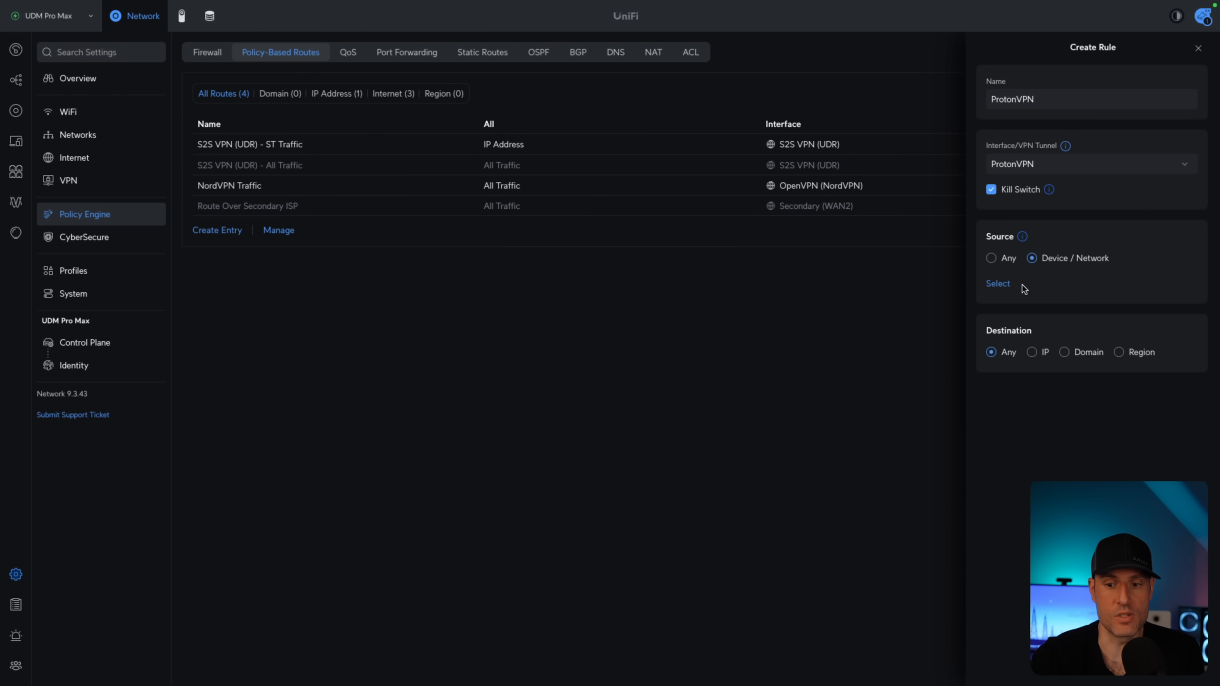
Step: Select the Trusted (21) network as the route's source
{"action": "left_click", "coordinate": [998, 284]}
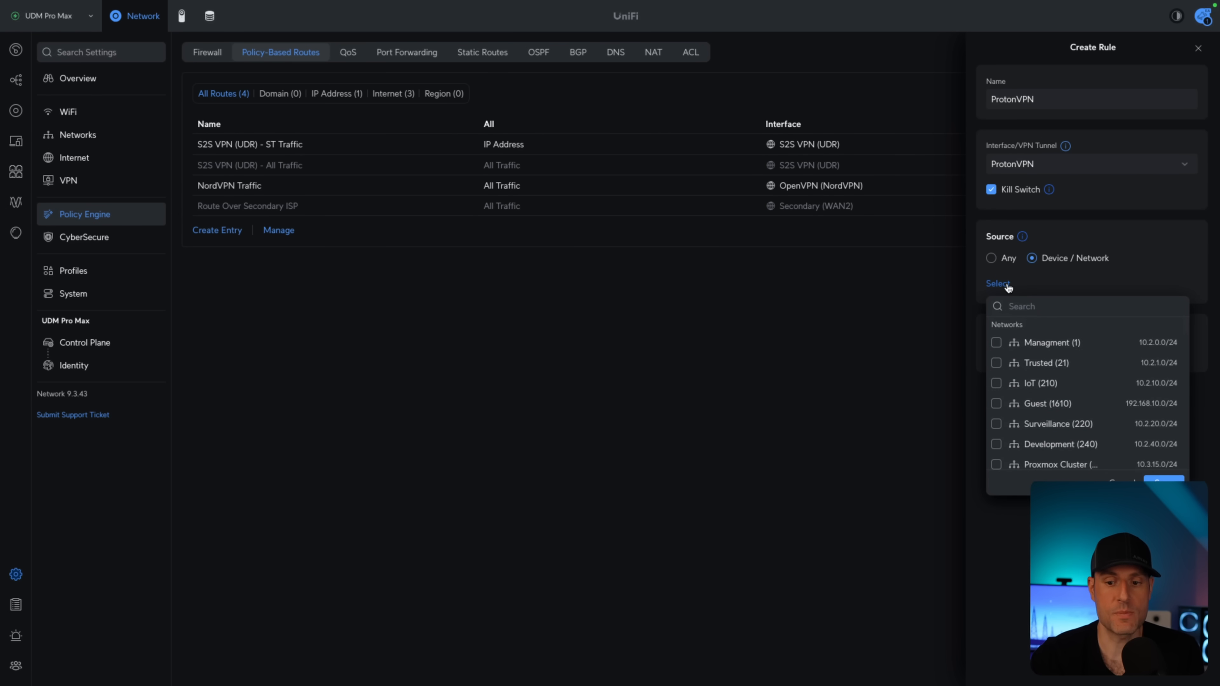
{"action": "mouse_move", "coordinate": [1022, 448]}
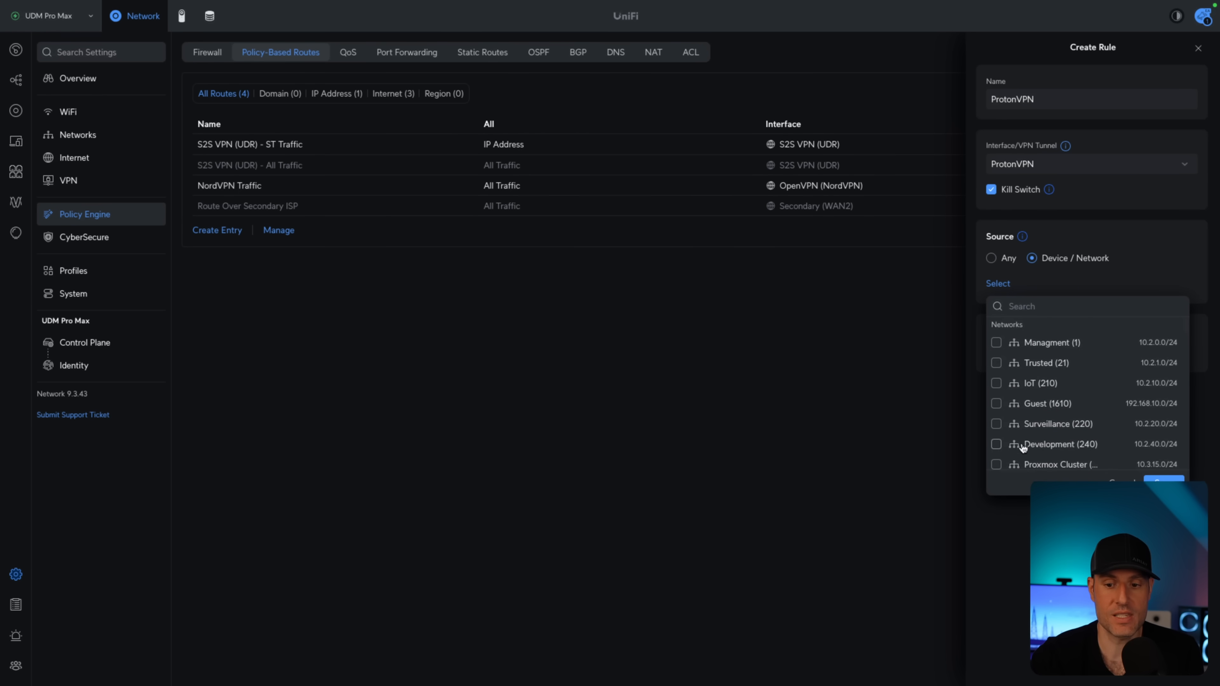
{"action": "mouse_move", "coordinate": [1044, 464]}
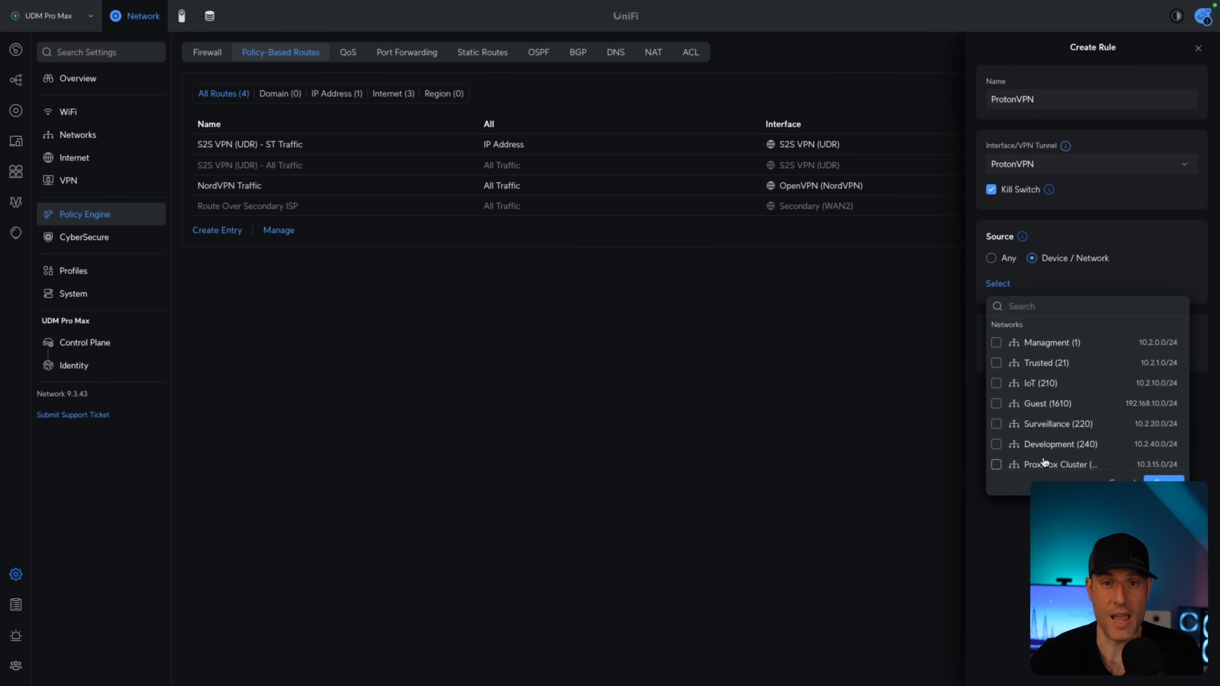
{"action": "mouse_move", "coordinate": [1029, 358]}
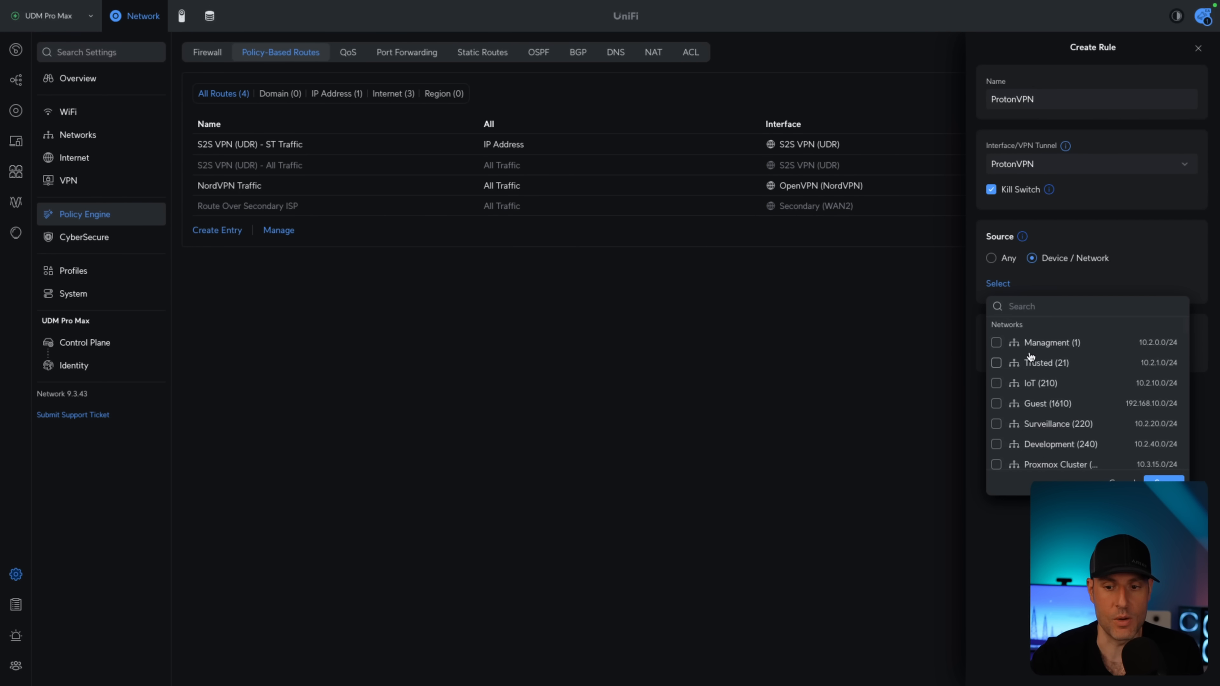
{"action": "mouse_move", "coordinate": [1007, 368]}
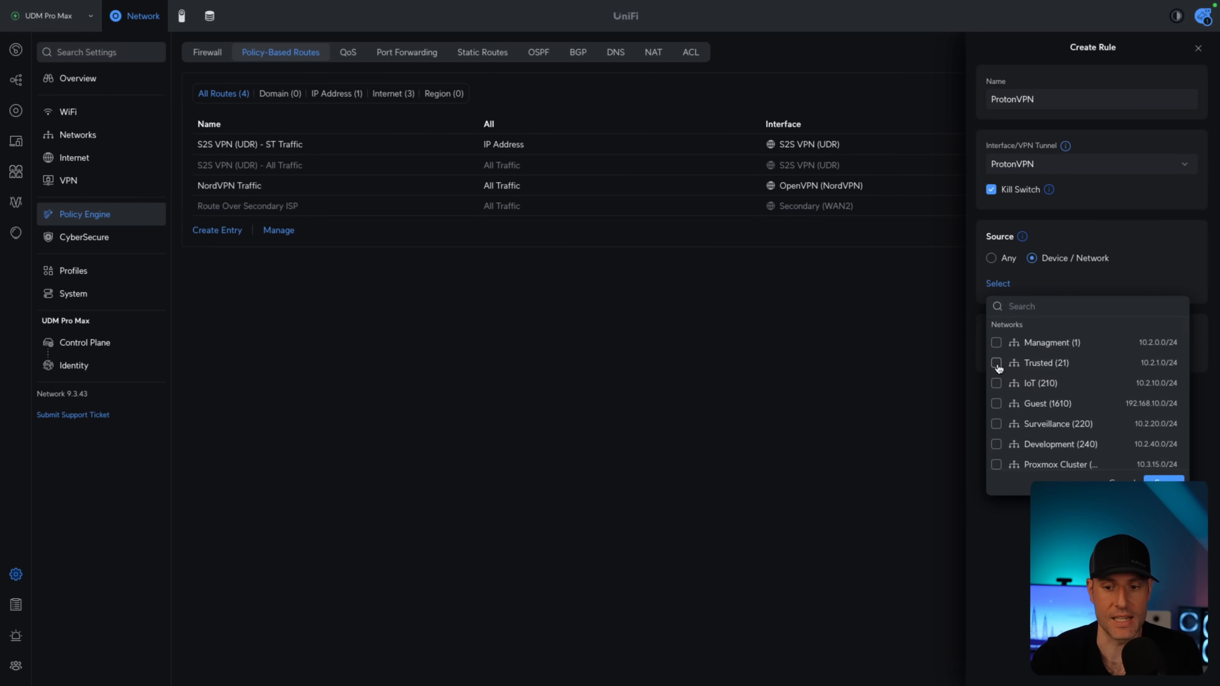
{"action": "left_click", "coordinate": [995, 363]}
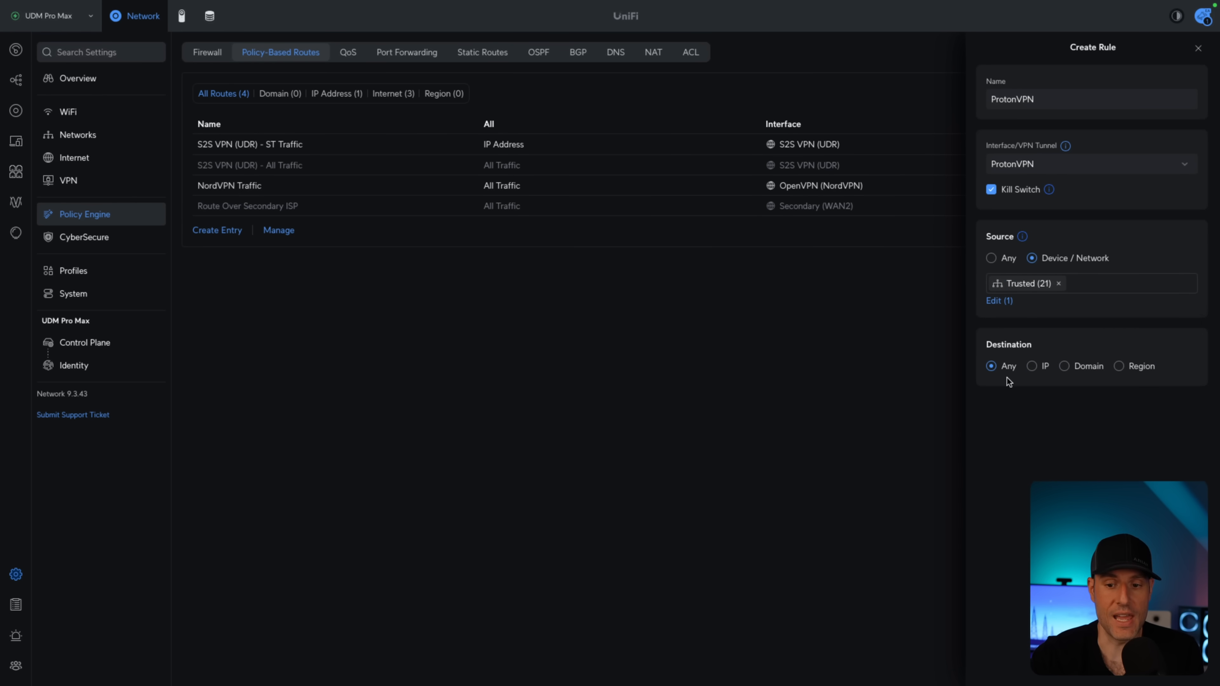
{"action": "mouse_move", "coordinate": [1019, 421]}
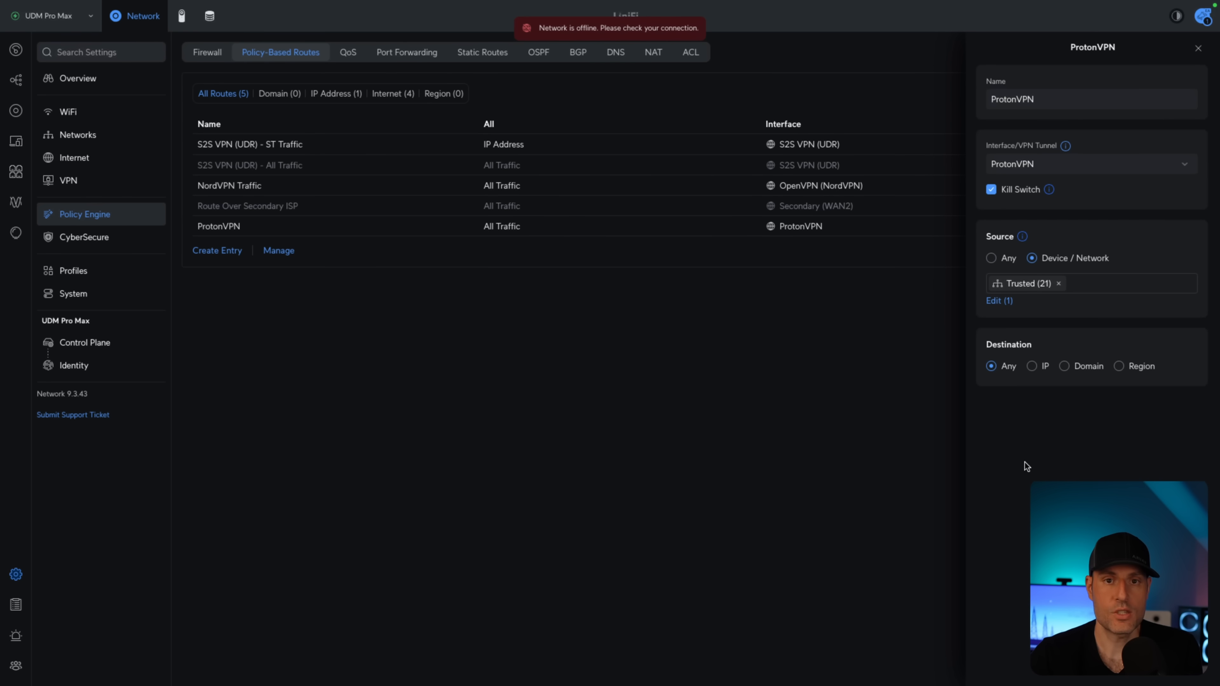
{"action": "mouse_move", "coordinate": [1032, 407]}
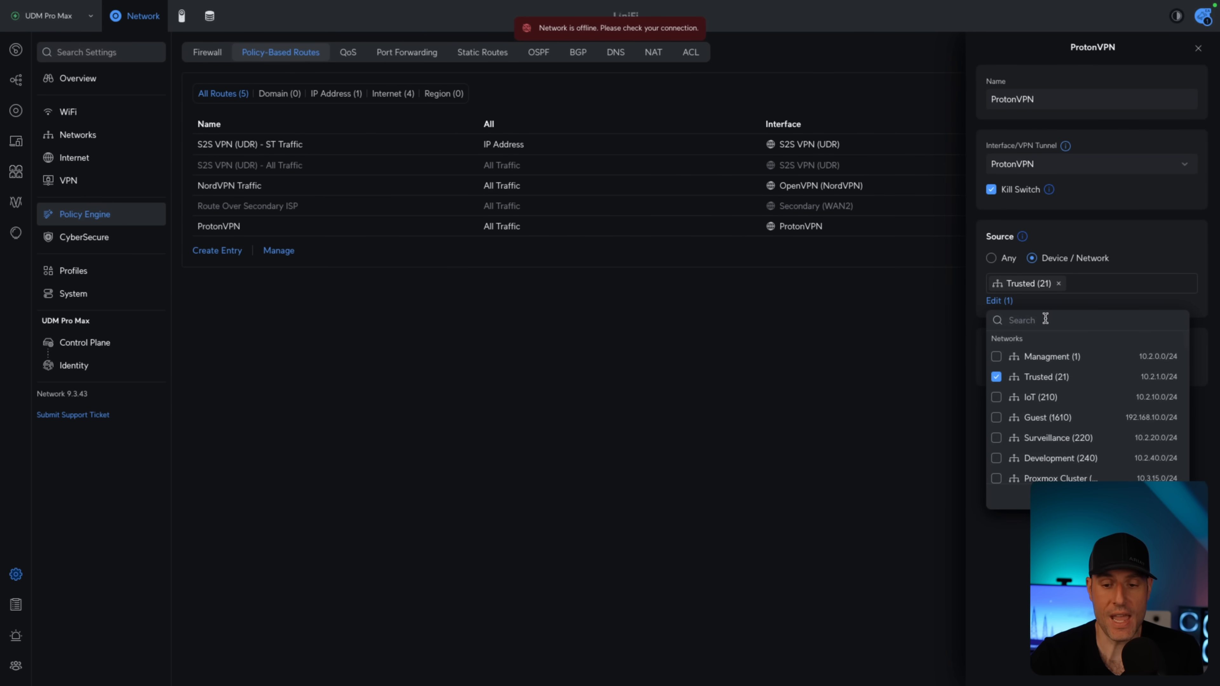
Step: Filter the route's source picker to devices matching 'vm'
{"action": "type", "text": "vm"}
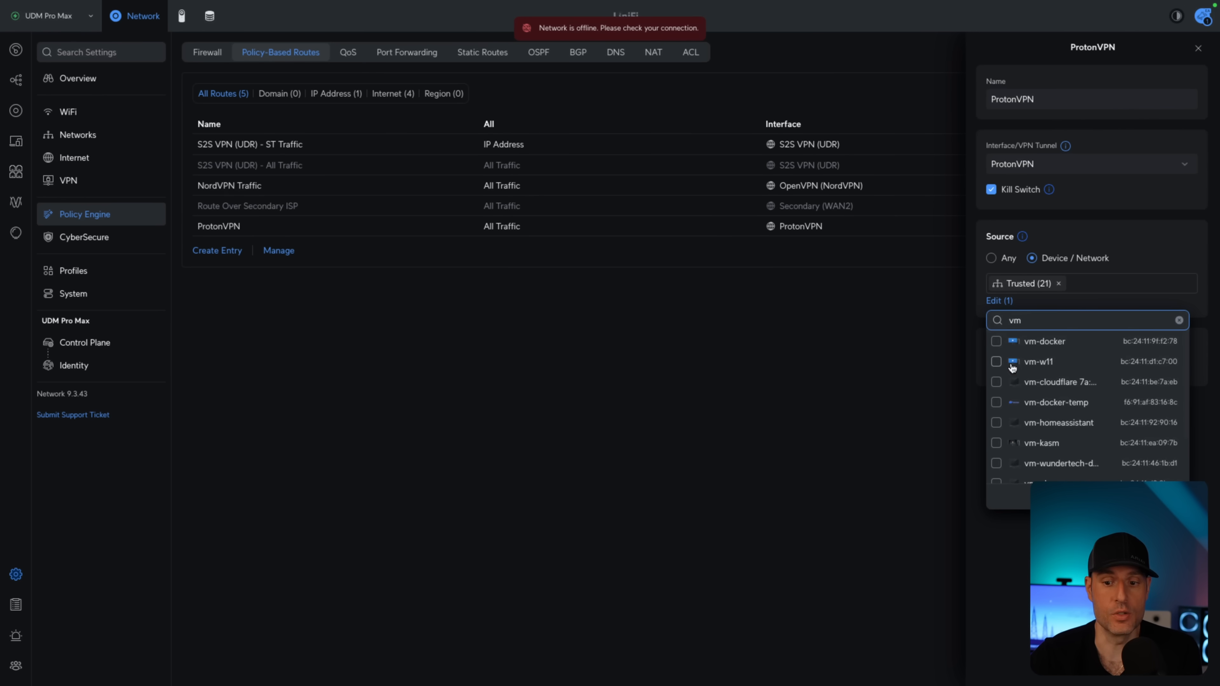
{"action": "mouse_move", "coordinate": [998, 370]}
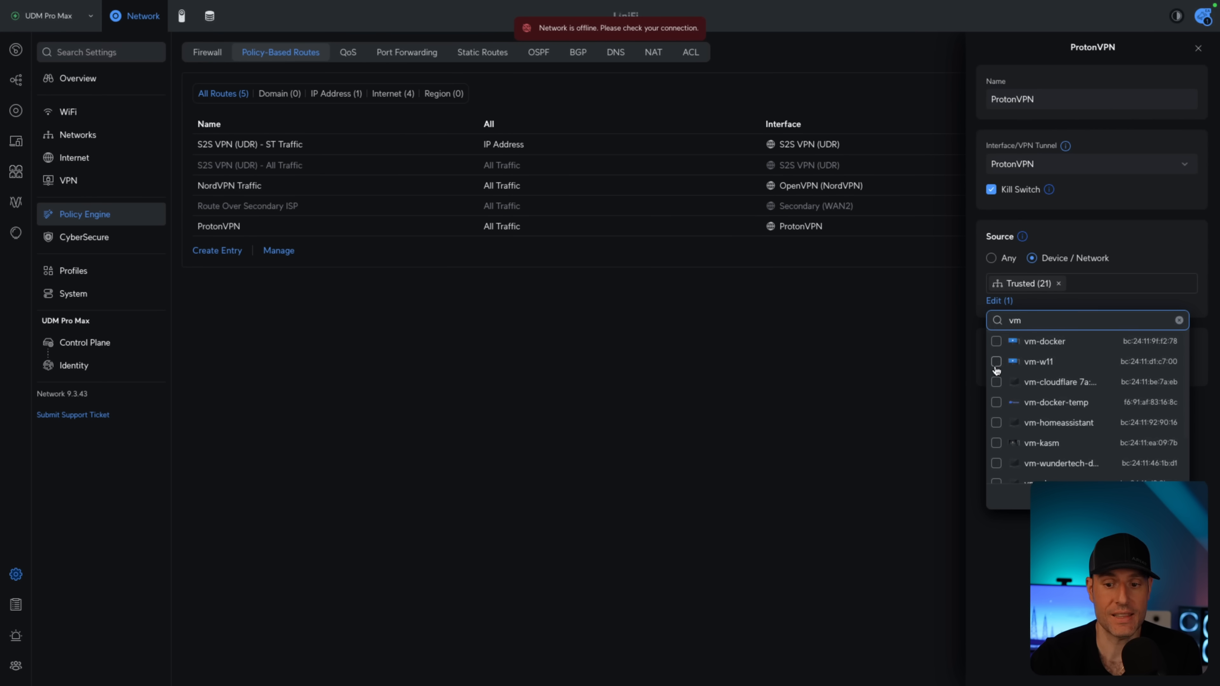
{"action": "mouse_move", "coordinate": [996, 426]}
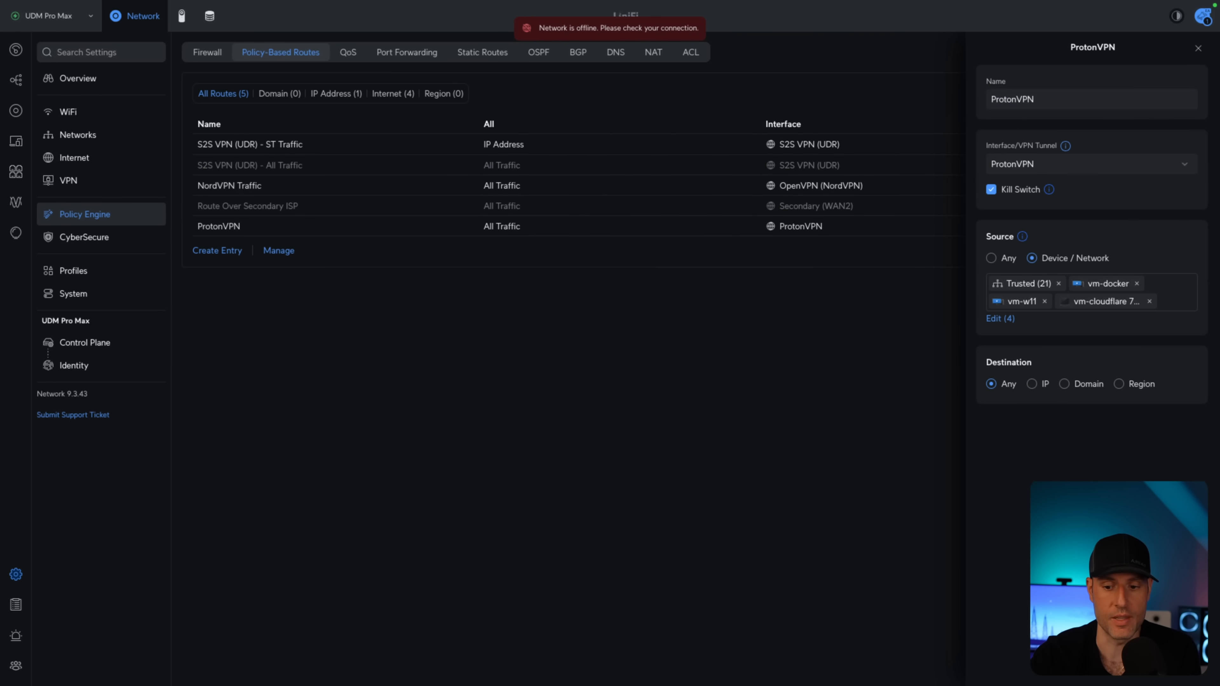
Step: Apply the ProtonVPN network settings so it lists as VLAN 2 on 192.168.2.0/24
{"action": "left_click", "coordinate": [77, 135]}
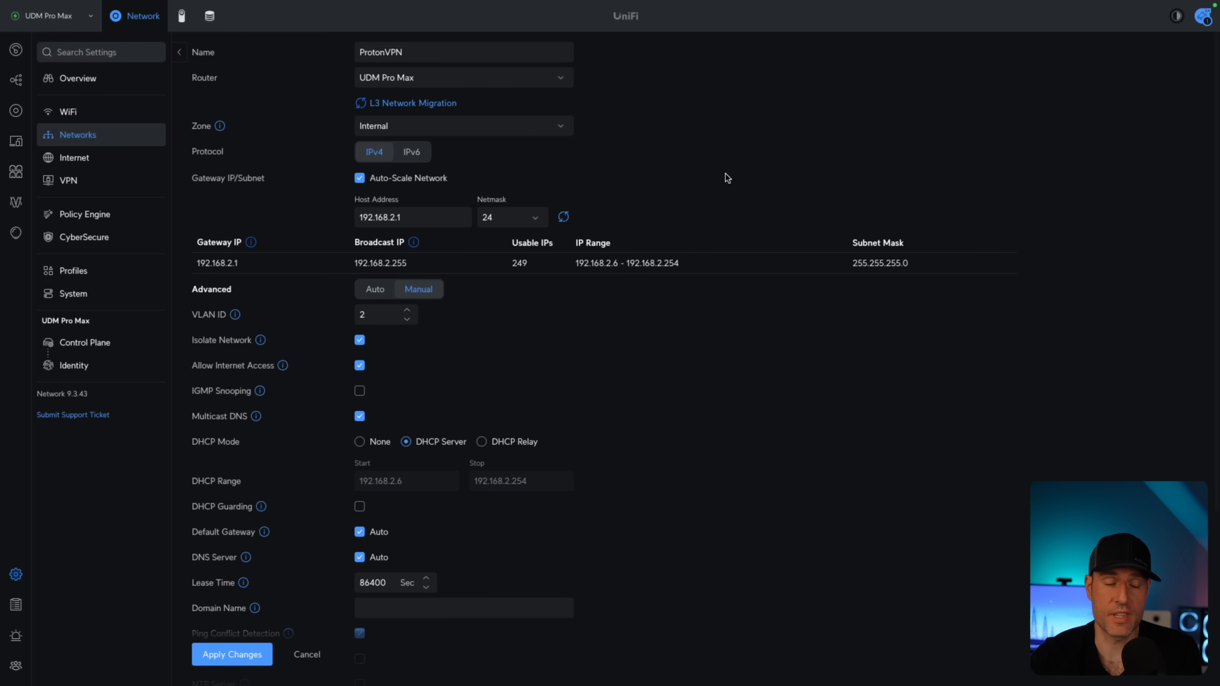
{"action": "mouse_move", "coordinate": [449, 170]}
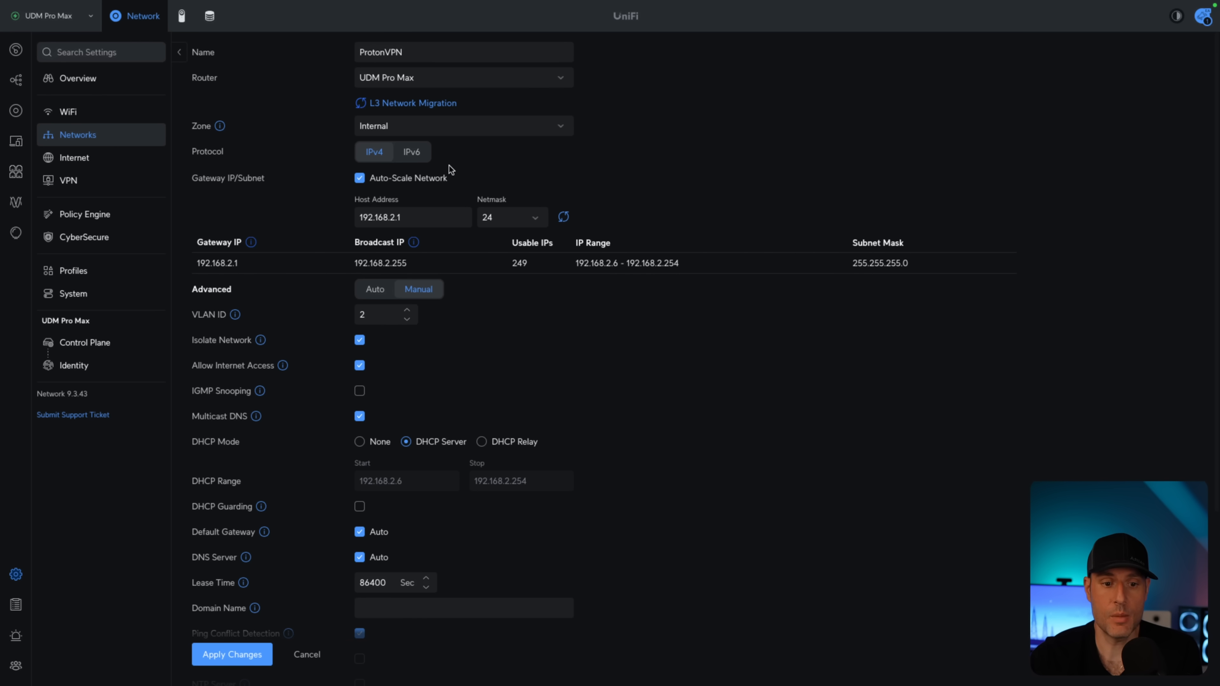
{"action": "mouse_move", "coordinate": [449, 172]}
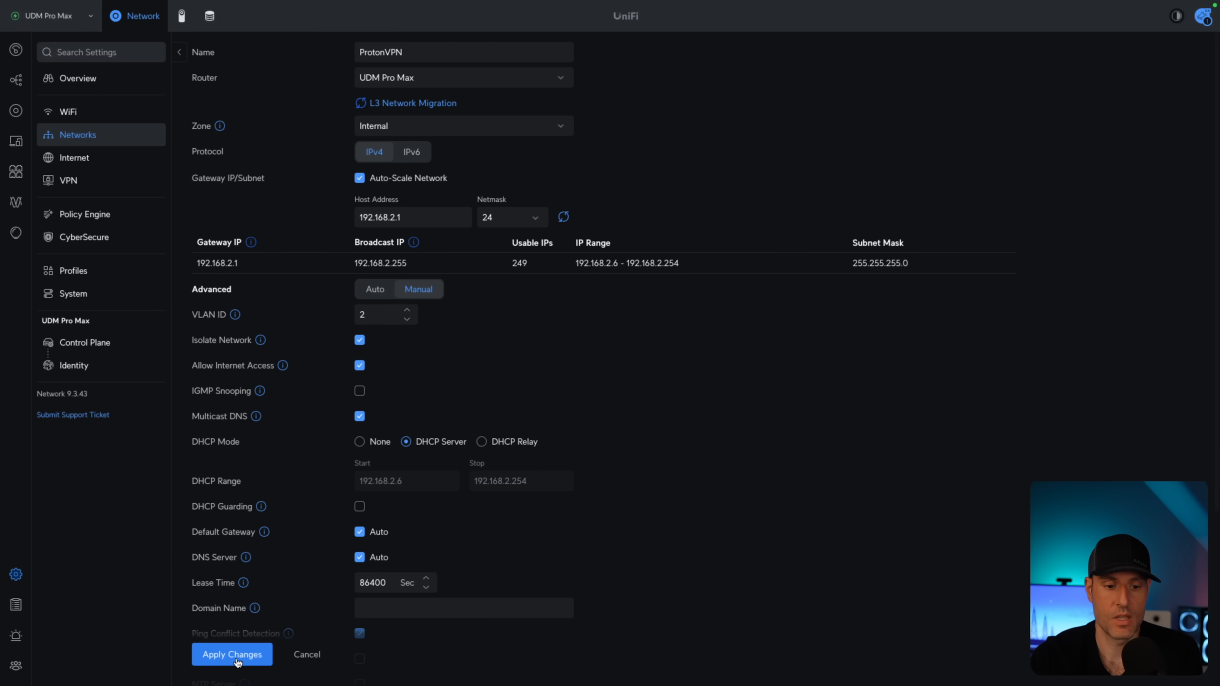
{"action": "left_click", "coordinate": [231, 654]}
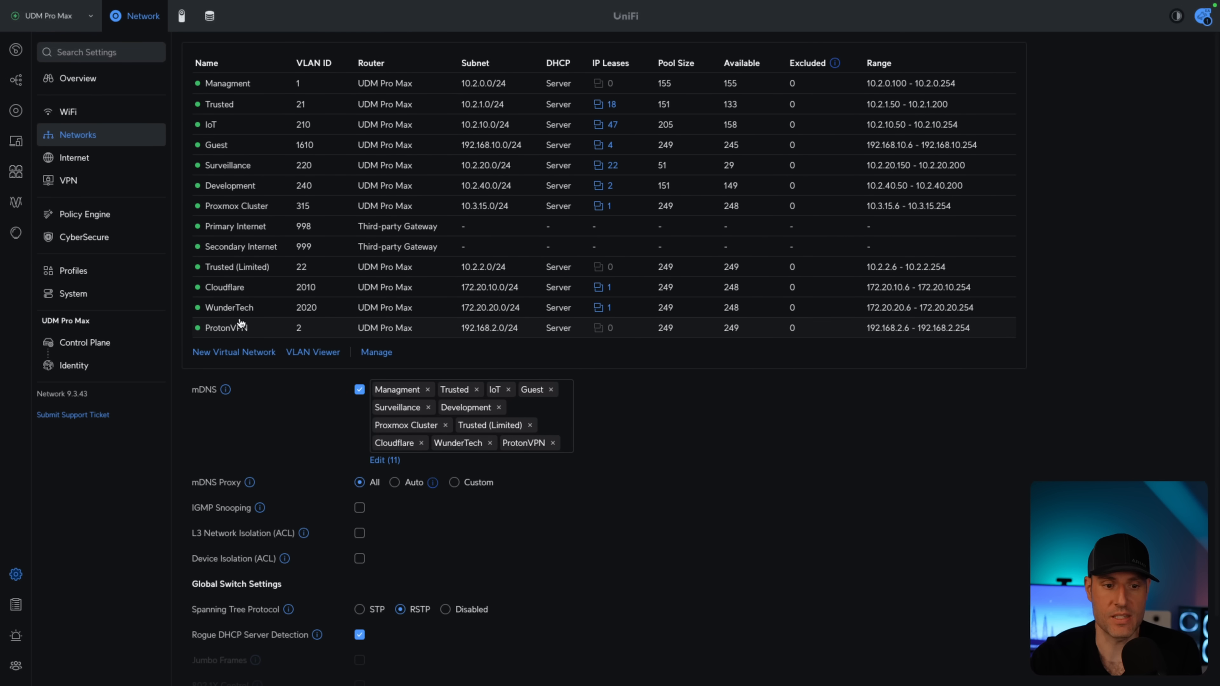
{"action": "mouse_move", "coordinate": [104, 116]}
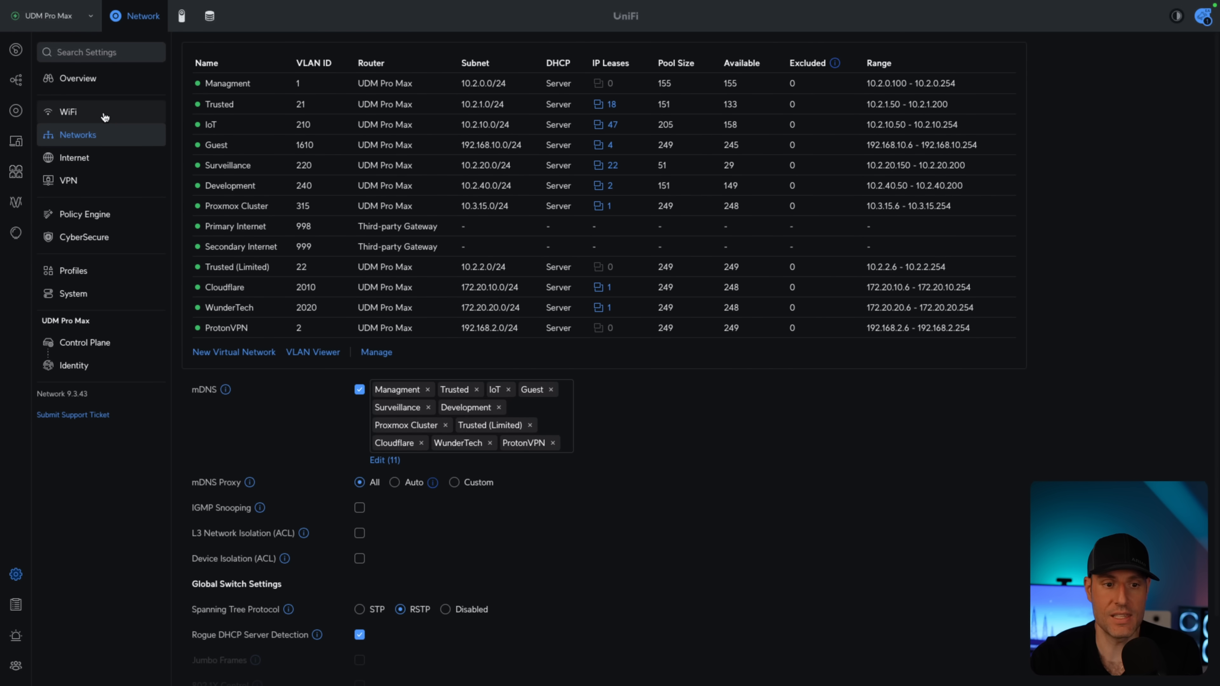
Step: Add the ProtonVPN (2) network alongside Trusted (21) as a source for the ProtonVPN route
{"action": "left_click", "coordinate": [68, 111]}
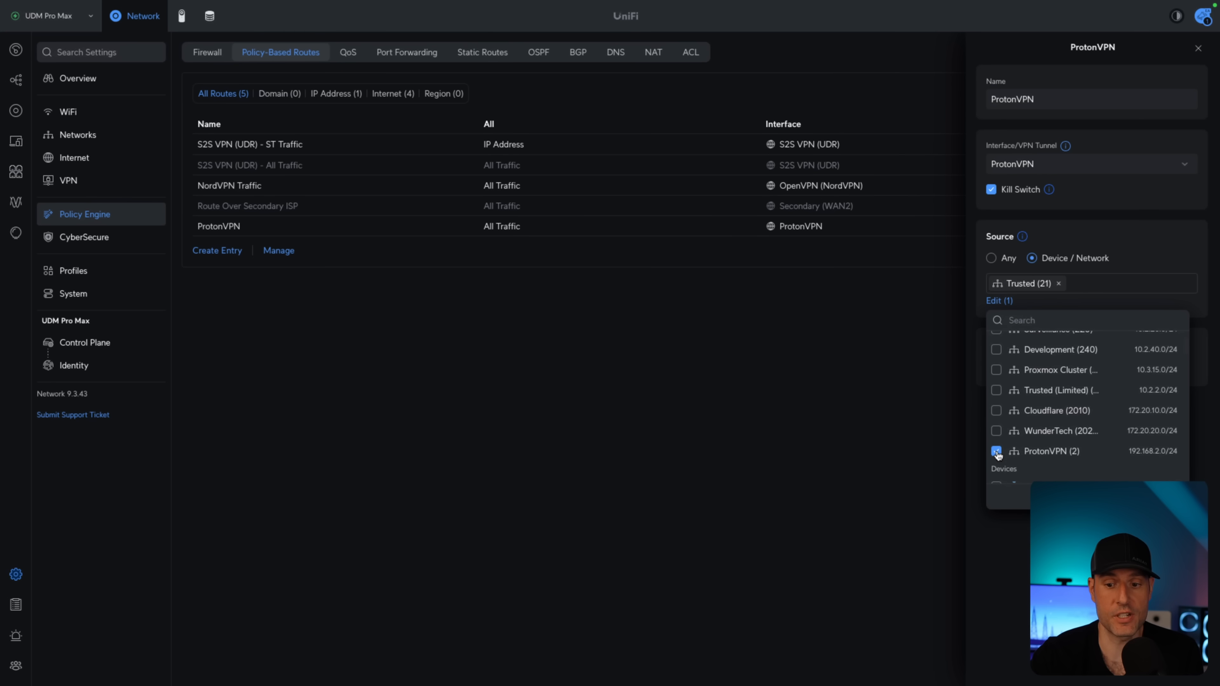
{"action": "left_click", "coordinate": [997, 451]}
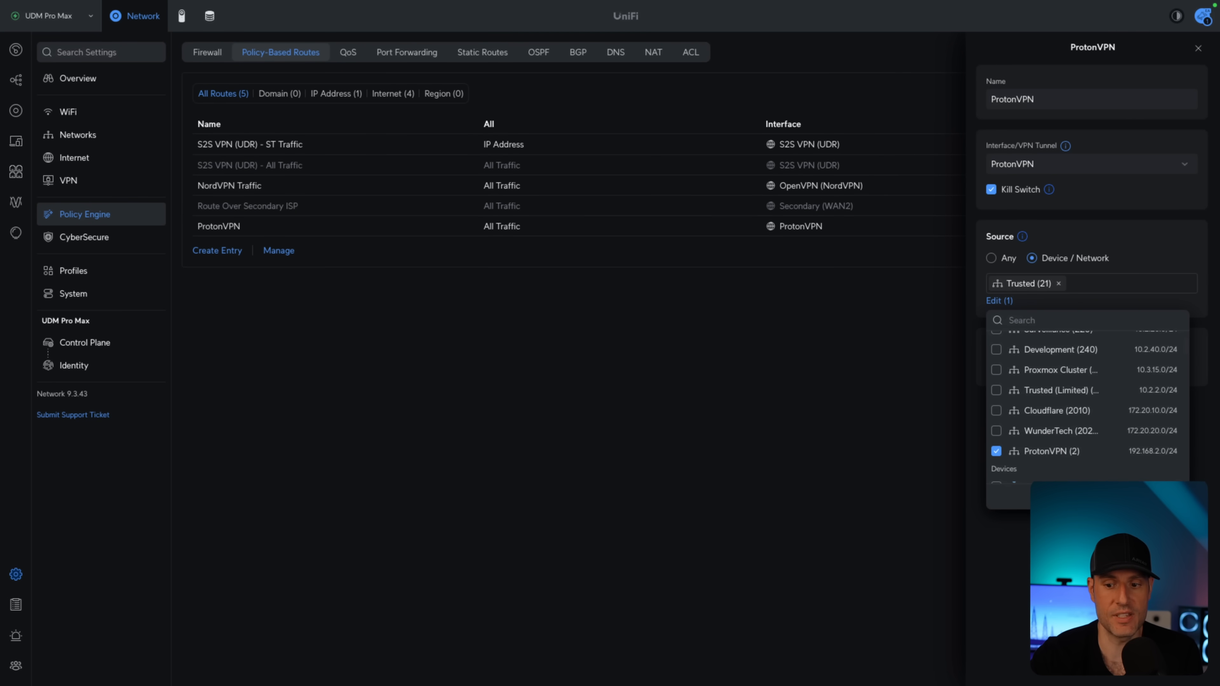
{"action": "left_click", "coordinate": [996, 451]}
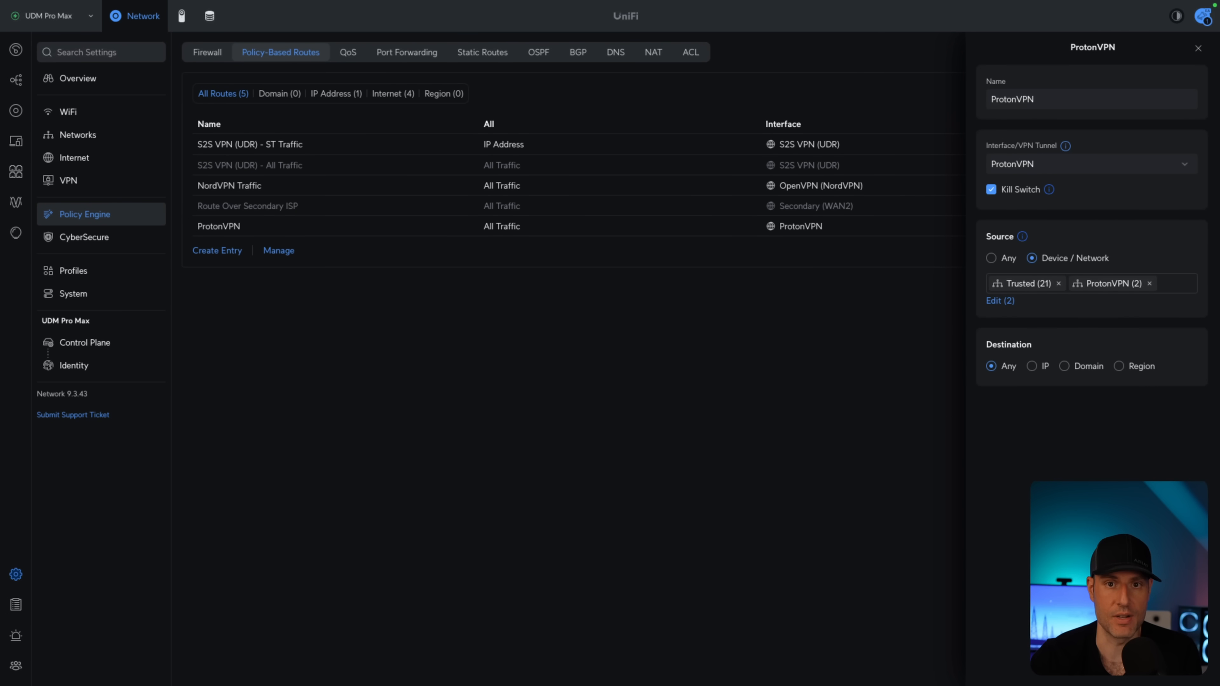